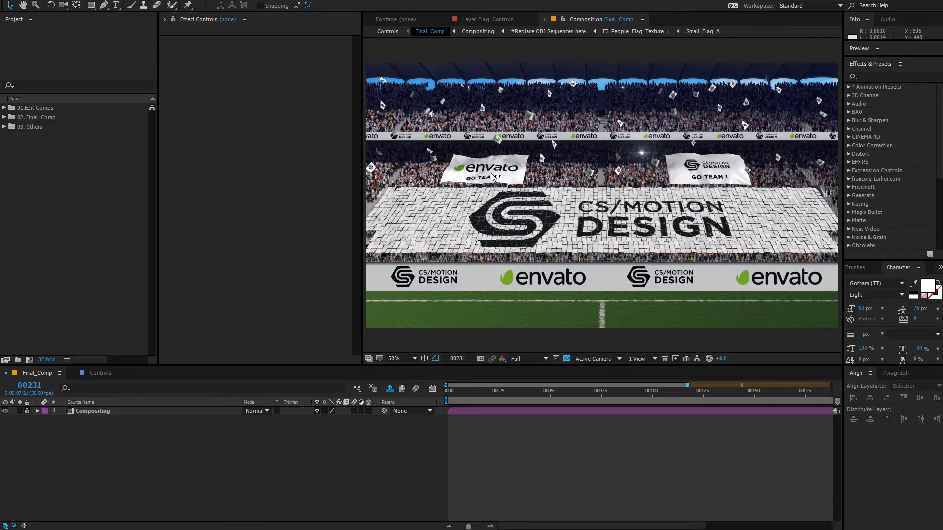
mouse_move(35, 112)
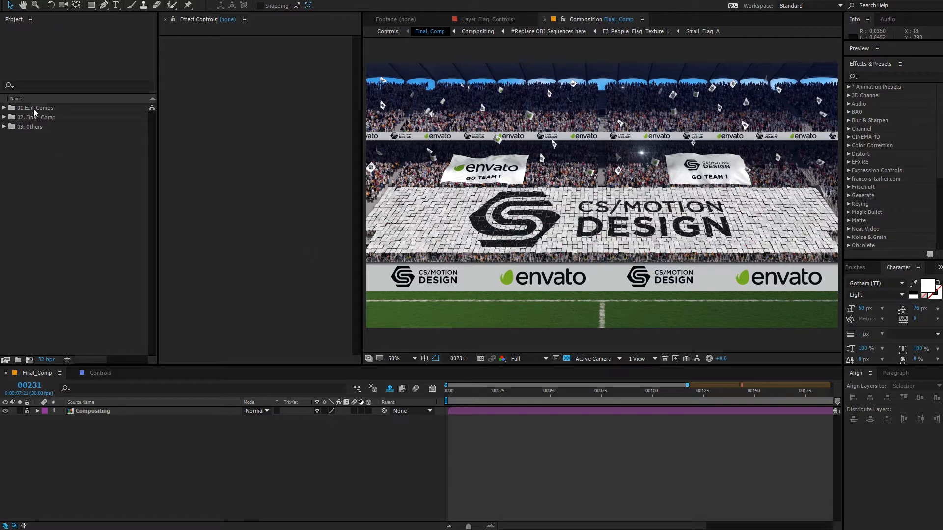
Open the '#Replace OBJ Sequences here' comp from the 01.Edit Comps folder in the Project panel.
click(35, 108)
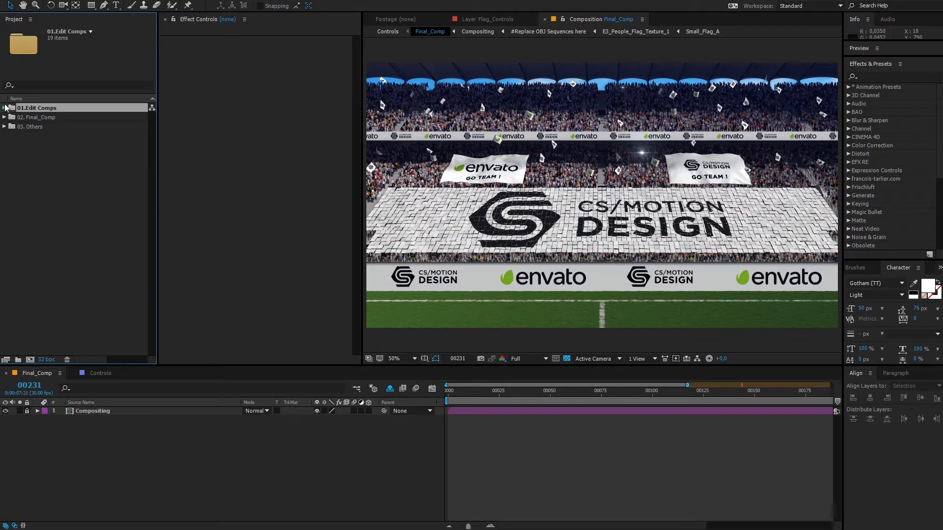
click(4, 108)
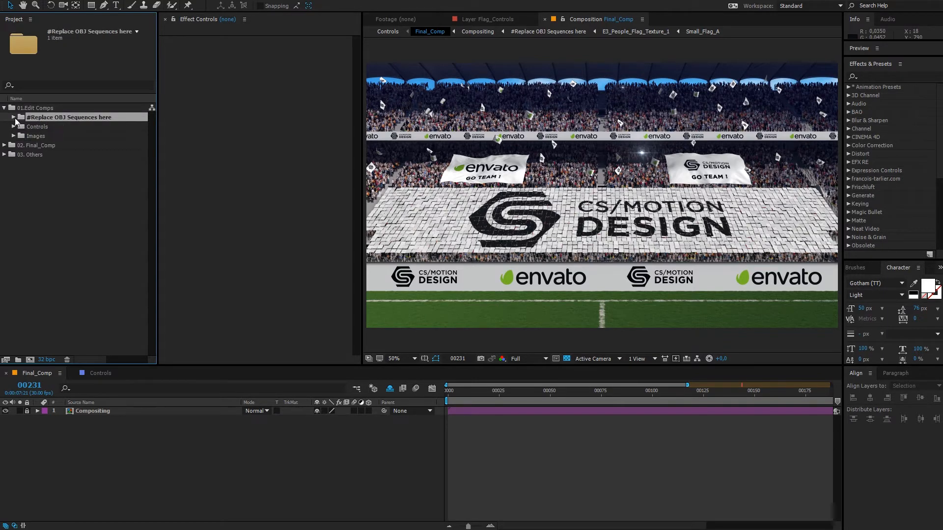
click(15, 117)
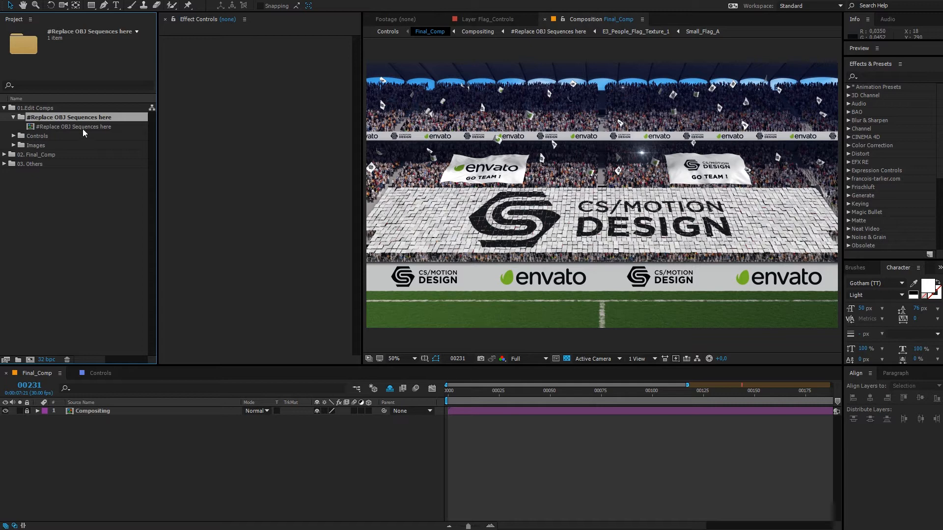
double_click(72, 125)
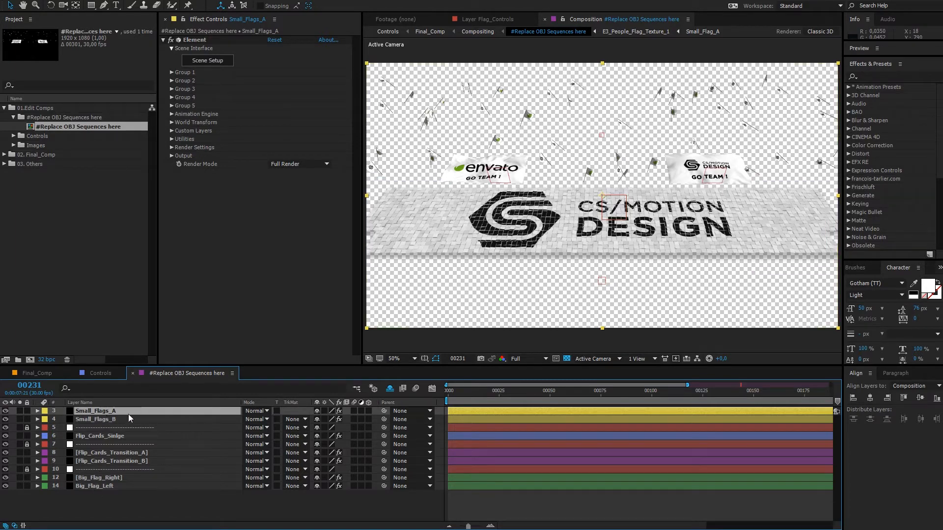
mouse_move(148, 405)
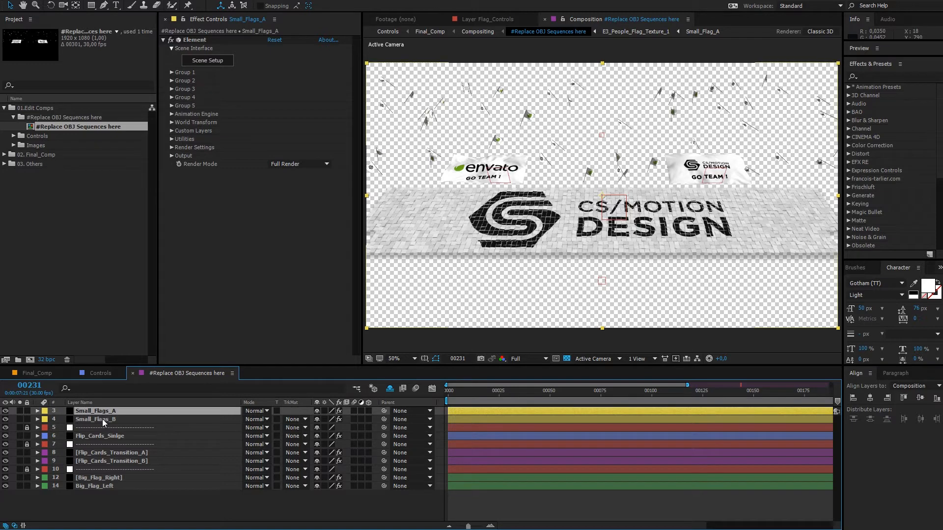
mouse_move(151, 418)
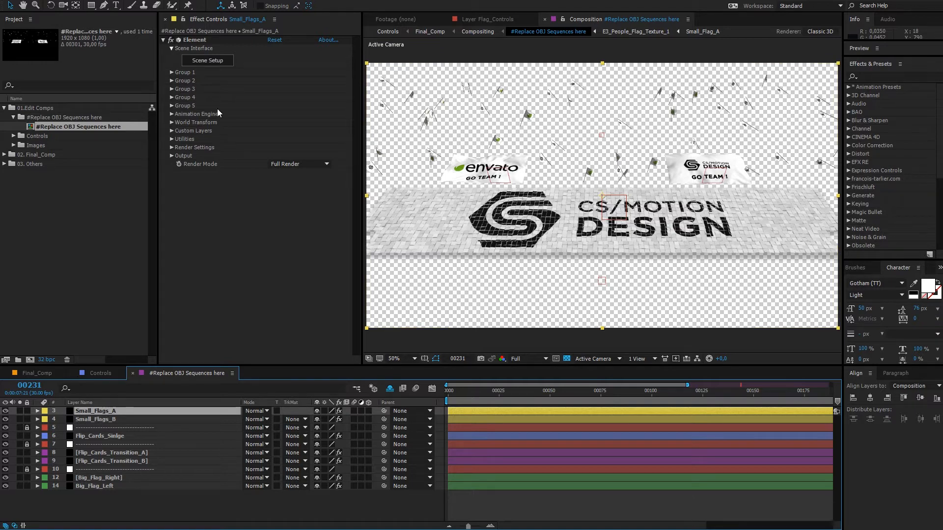
mouse_move(216, 24)
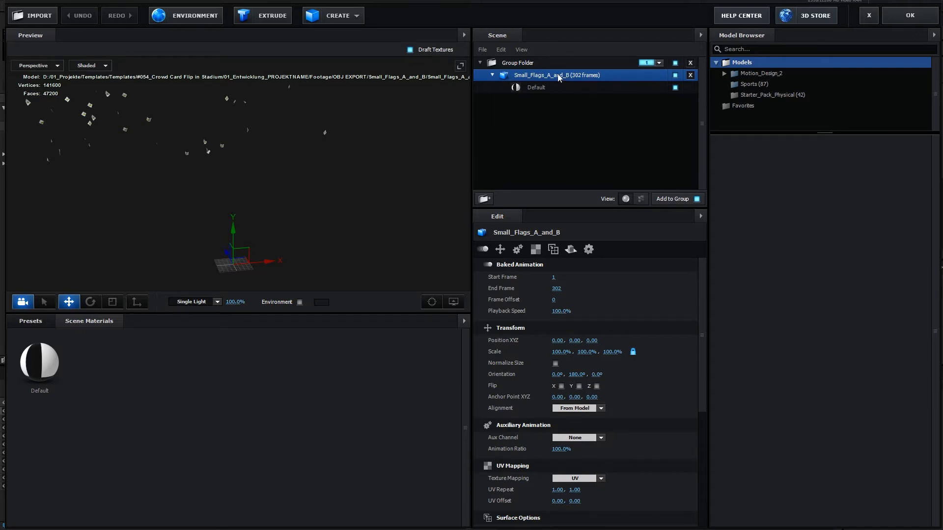
mouse_move(39, 10)
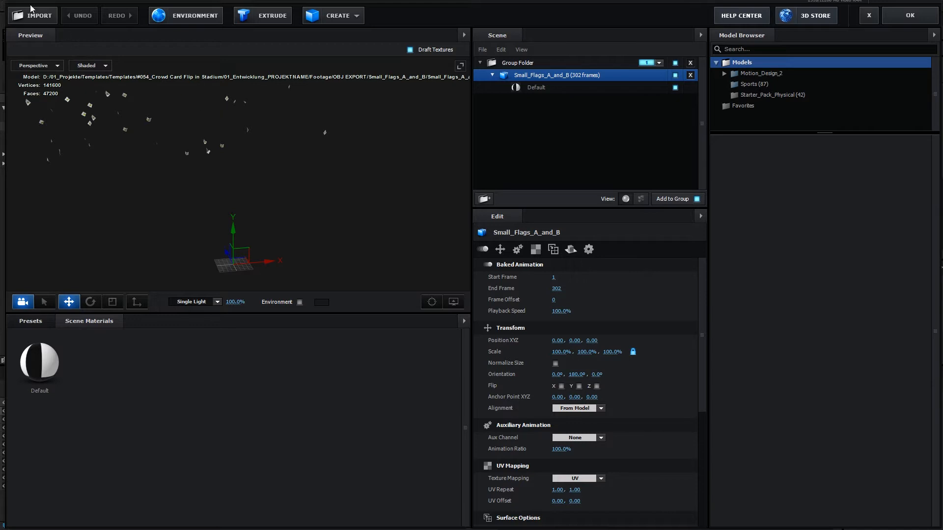
Relink the Small_Flags_A_and_B scene files by adding the project's OBJ folder as a search path.
click(36, 15)
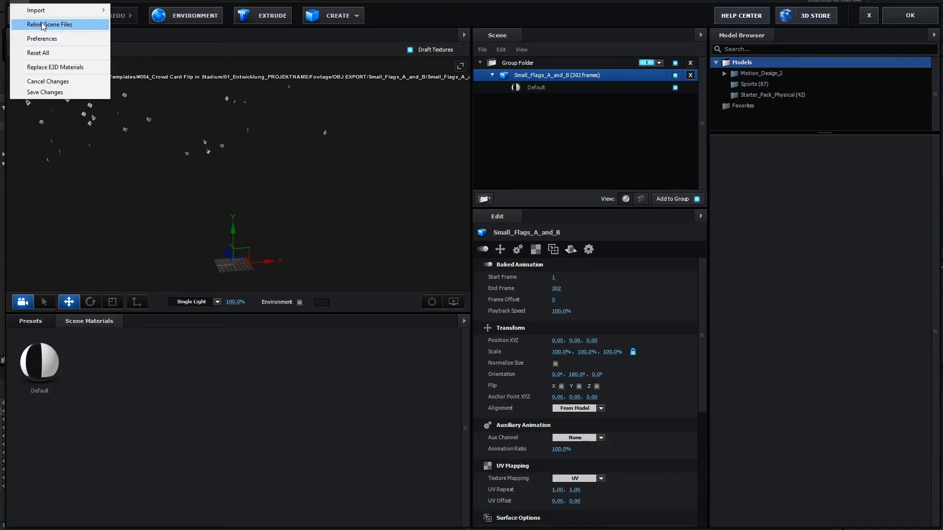
click(47, 23)
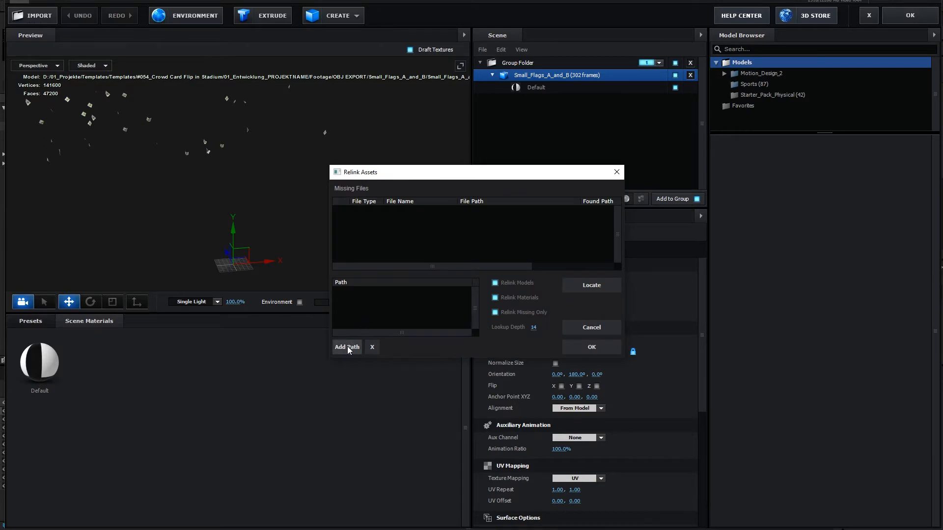
click(347, 348)
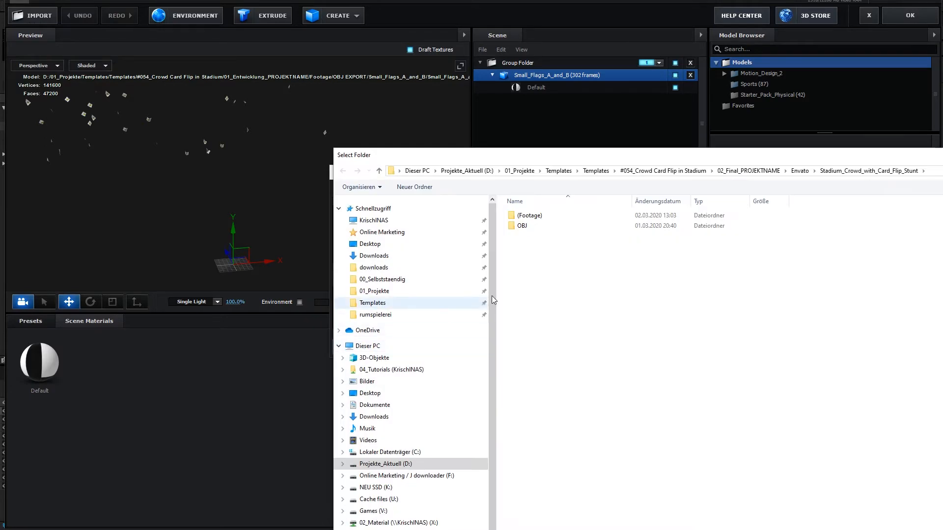
click(521, 226)
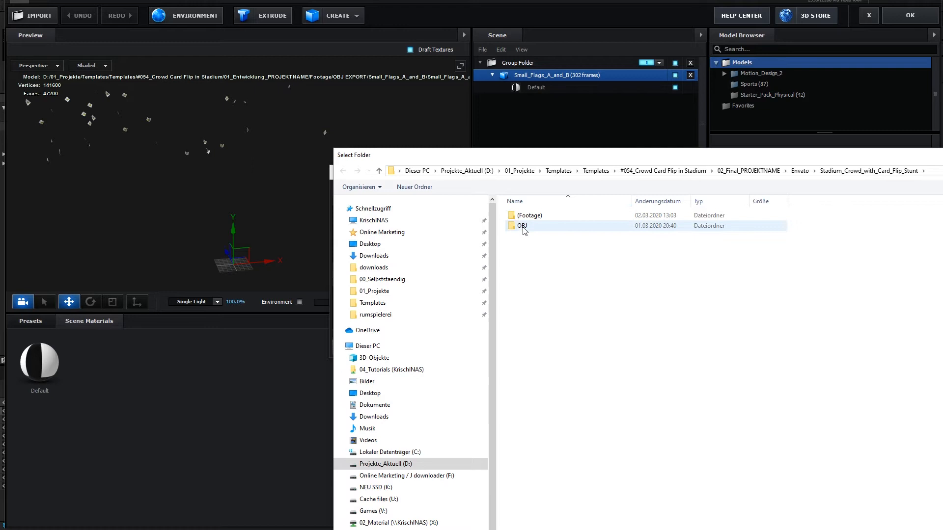
mouse_move(543, 225)
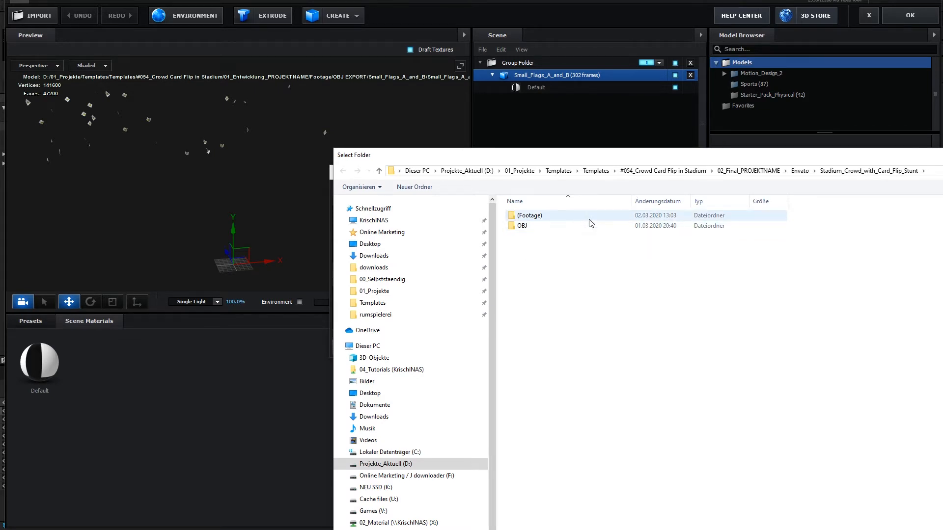
click(521, 226)
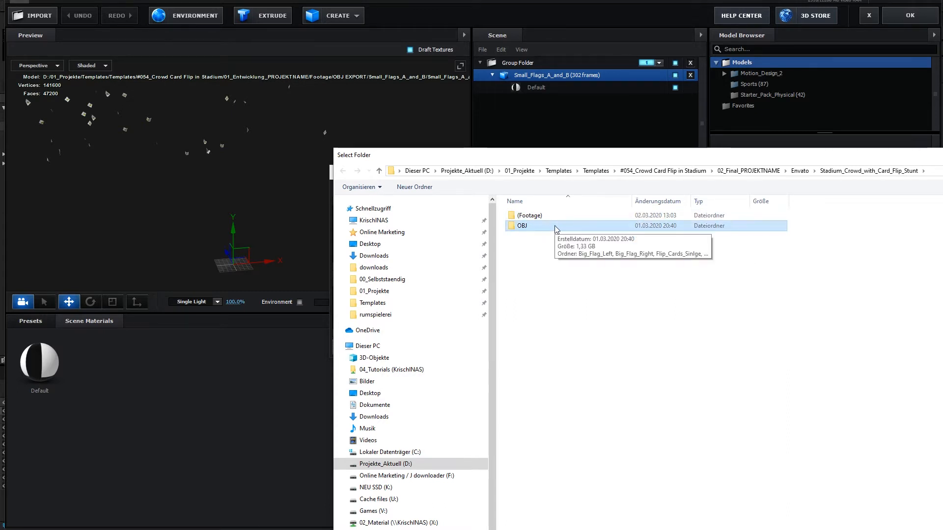
double_click(522, 226)
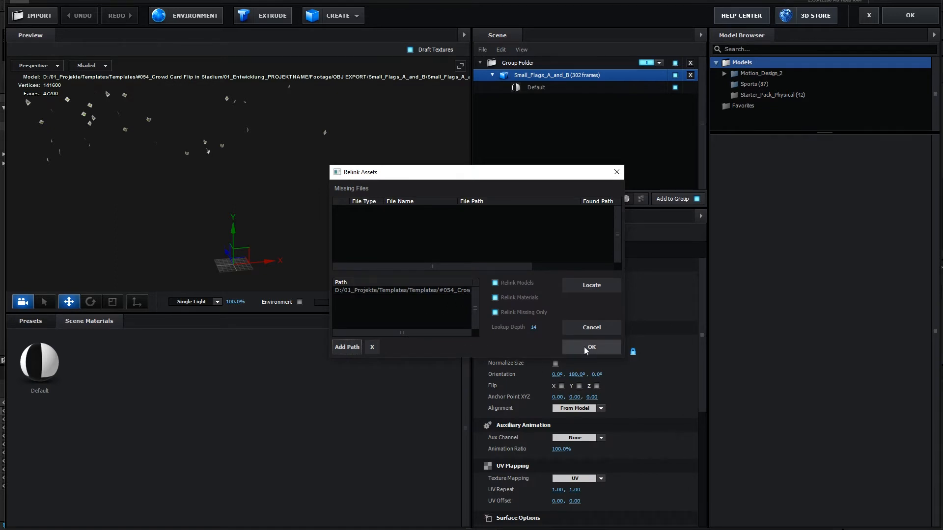
click(591, 347)
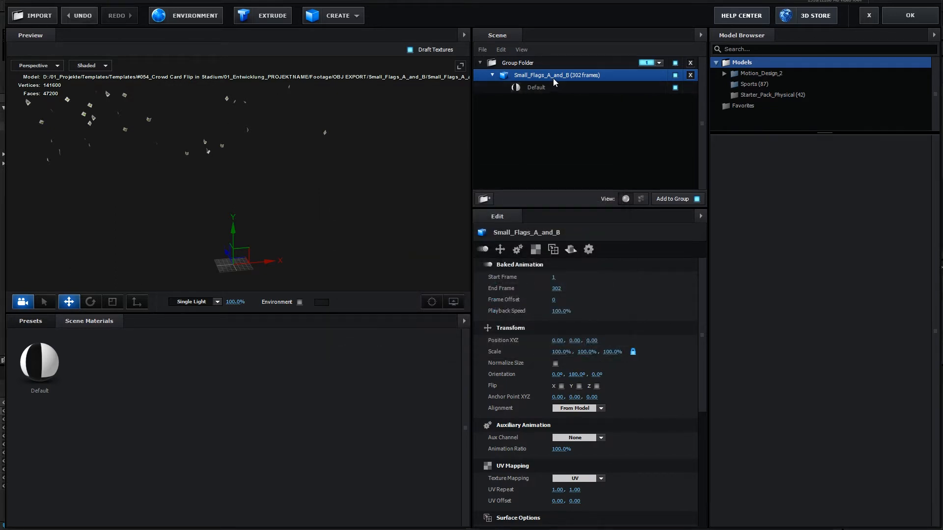
mouse_move(189, 129)
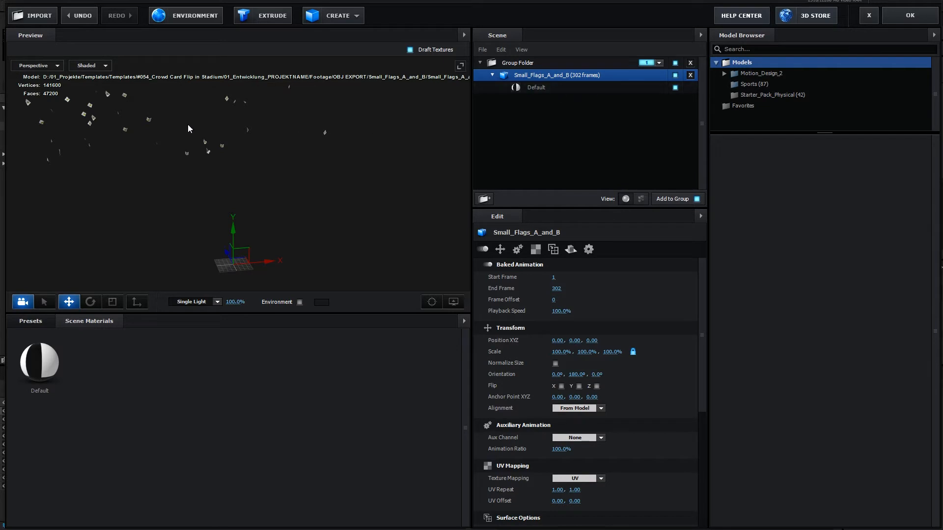
mouse_move(611, 116)
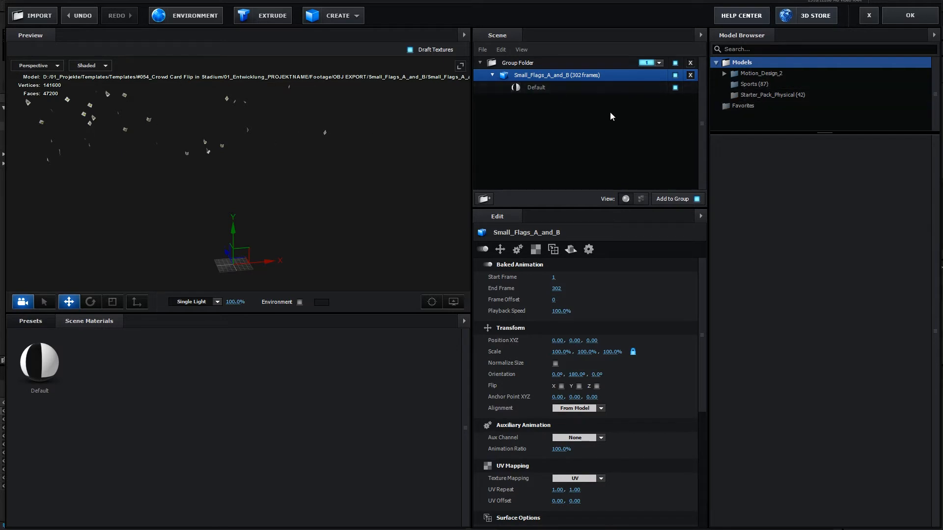
mouse_move(909, 17)
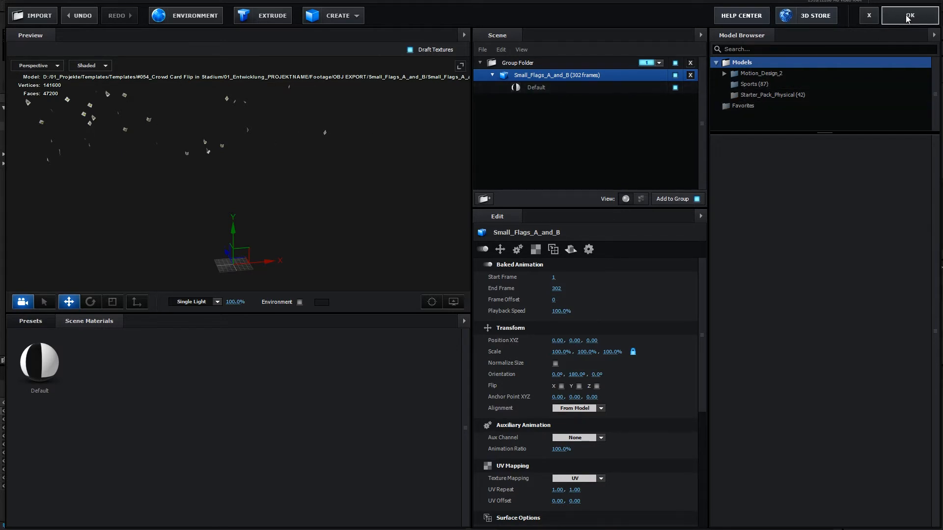
Apply the Element scene setup and switch to Final_Comp showing the stadium crowd card display.
click(909, 15)
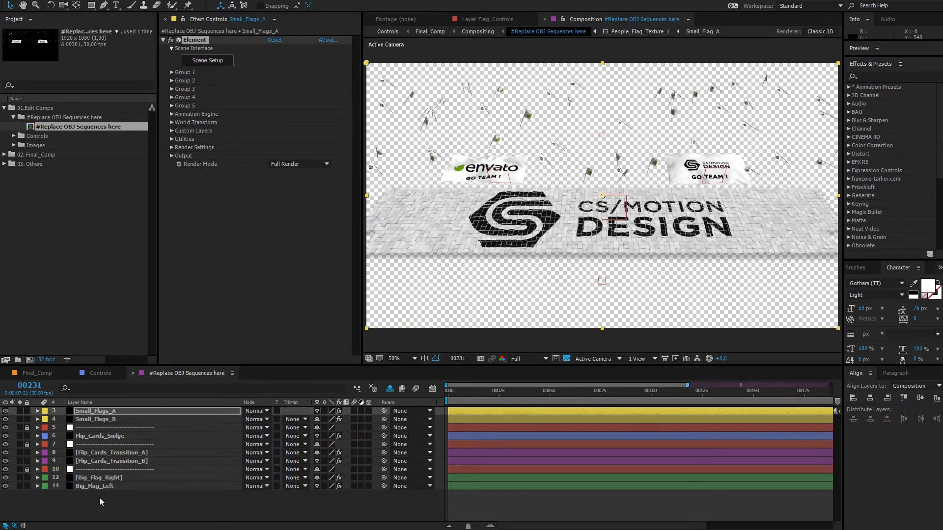
mouse_move(536, 171)
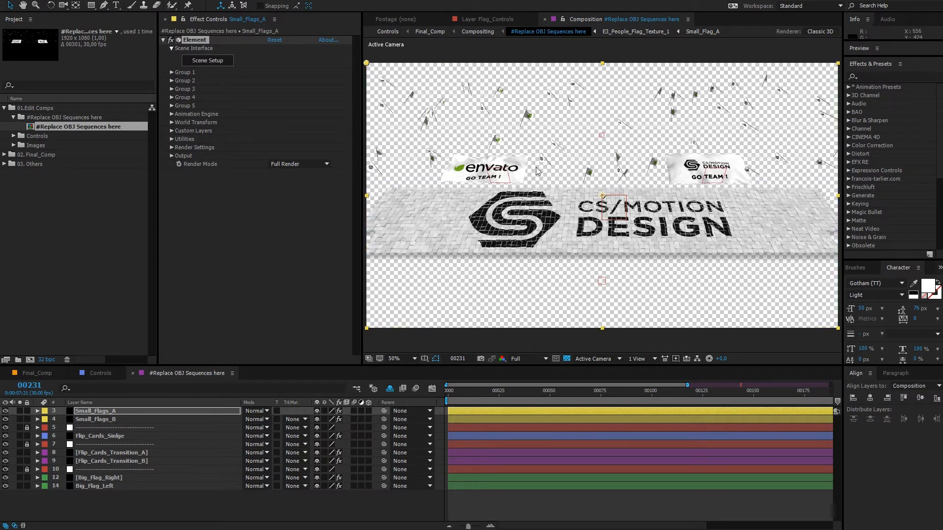
mouse_move(701, 201)
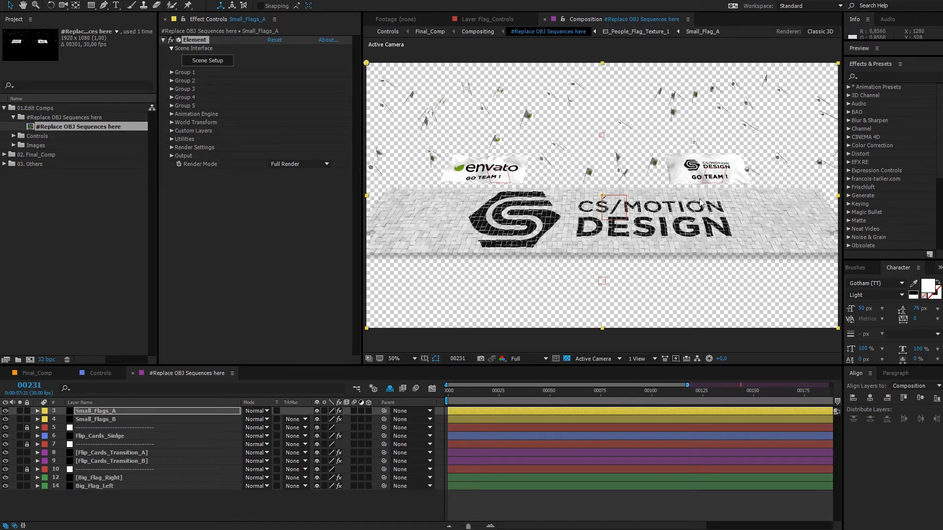
click(429, 32)
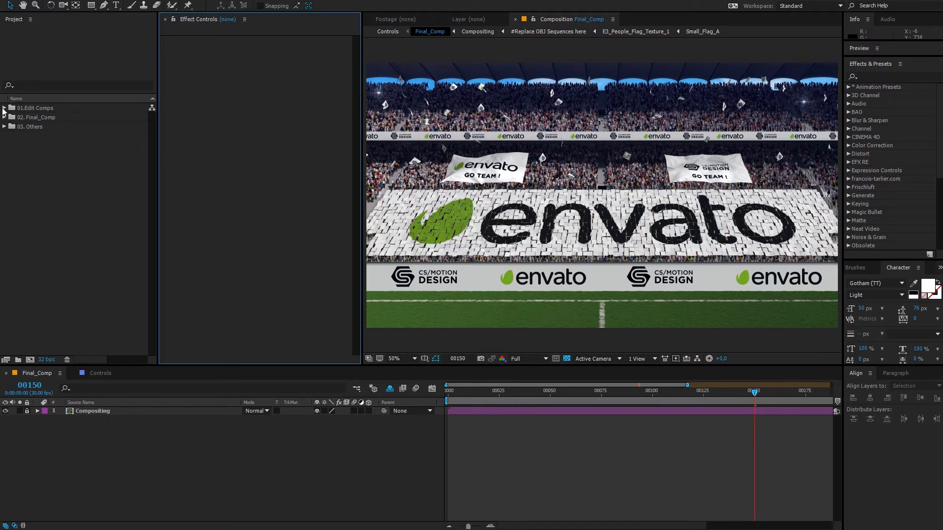
Open the Controls composition from the 01.Edit Comps > Controls folder.
click(4, 108)
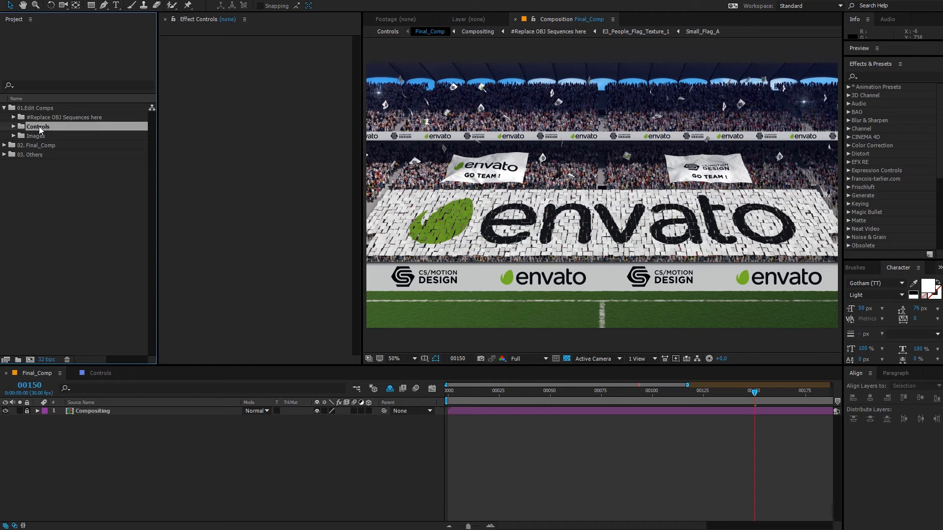
click(37, 125)
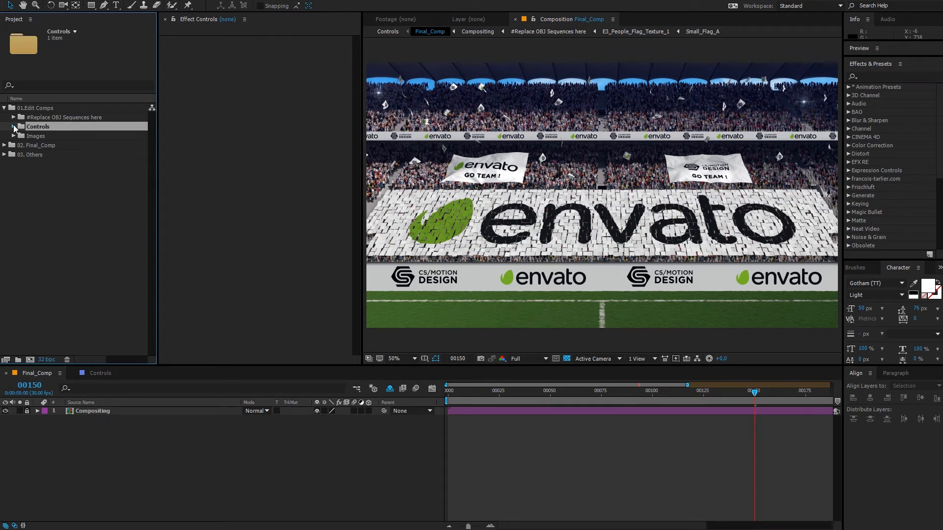
click(13, 125)
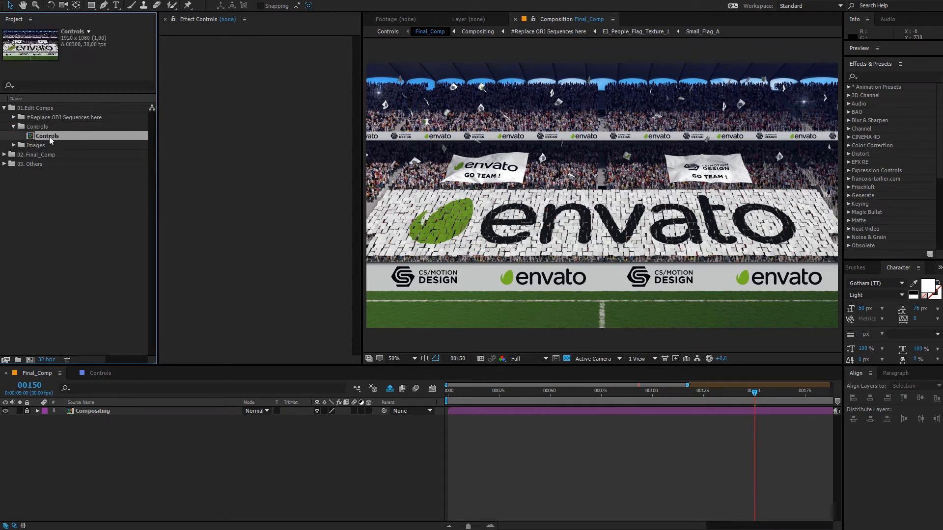
double_click(47, 135)
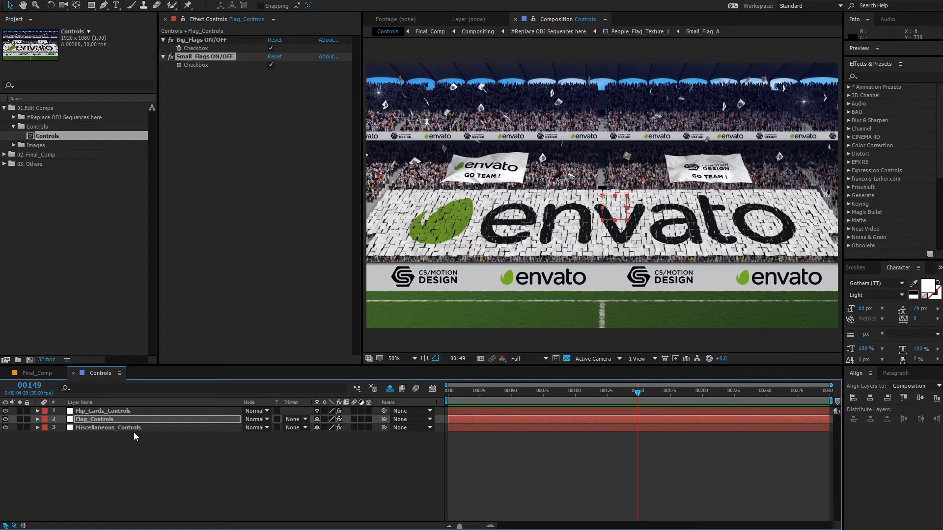
On the Flip_Cards_Controls layer, switch the flip cards from single to transition mode.
click(108, 428)
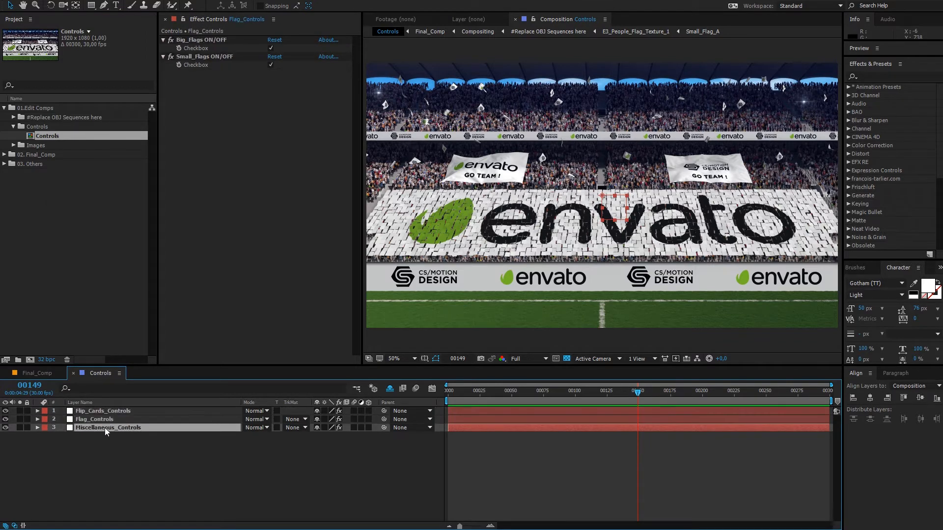
click(103, 410)
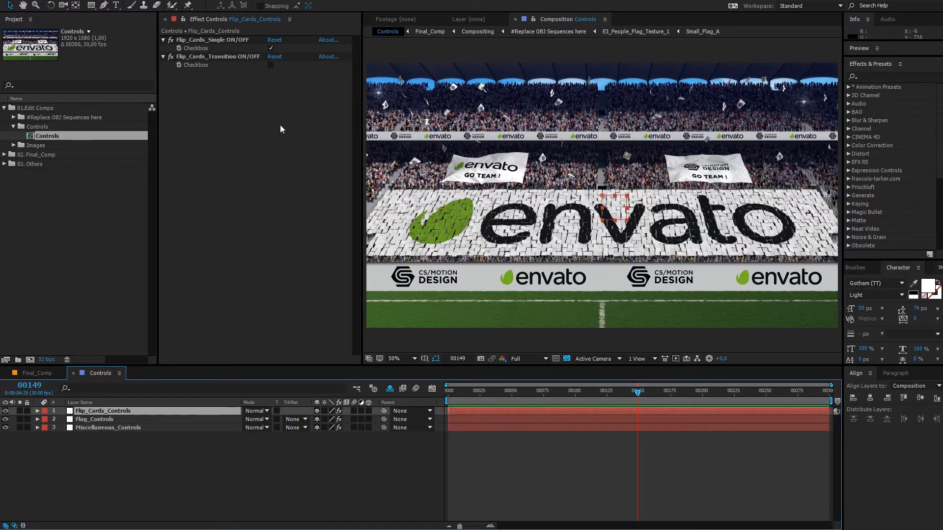
mouse_move(411, 143)
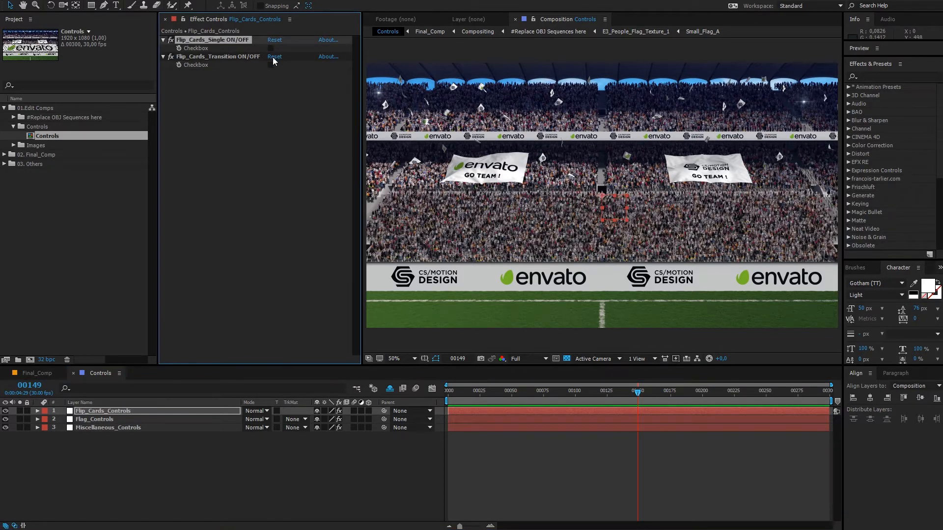
click(269, 65)
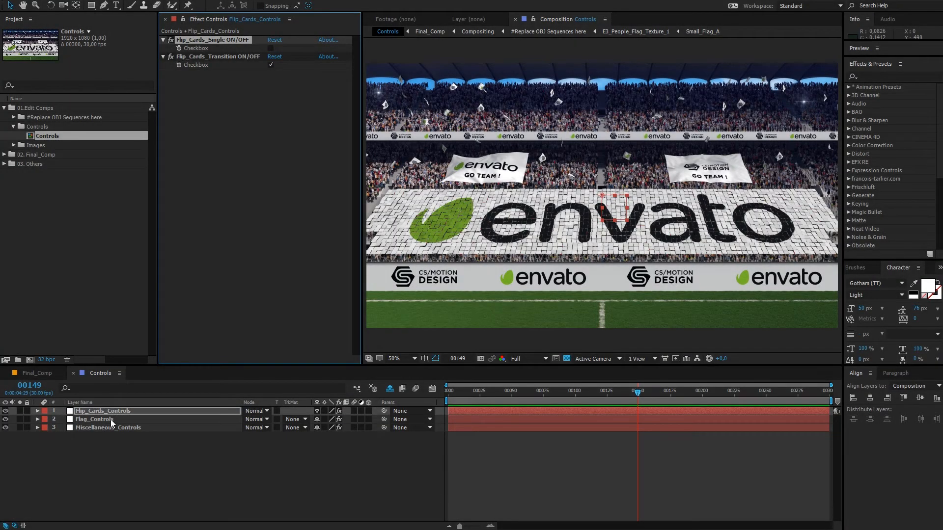
click(94, 418)
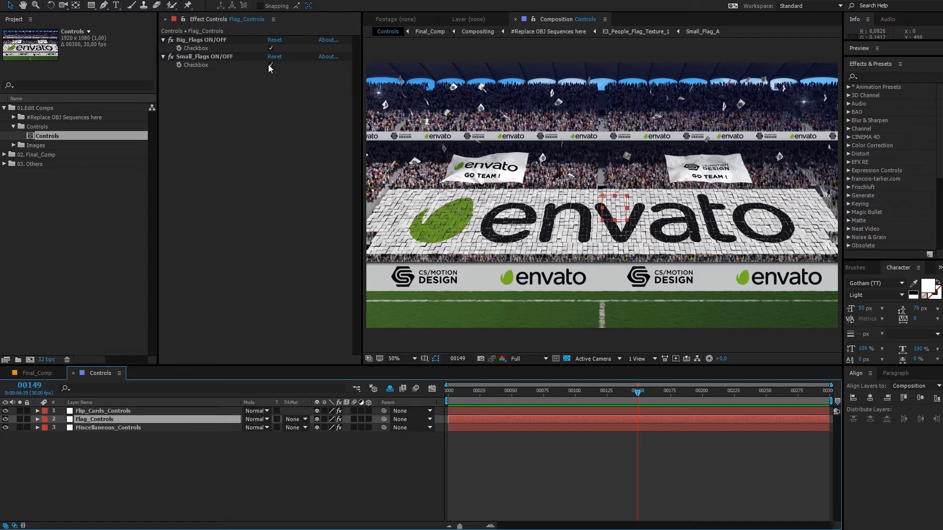
click(271, 65)
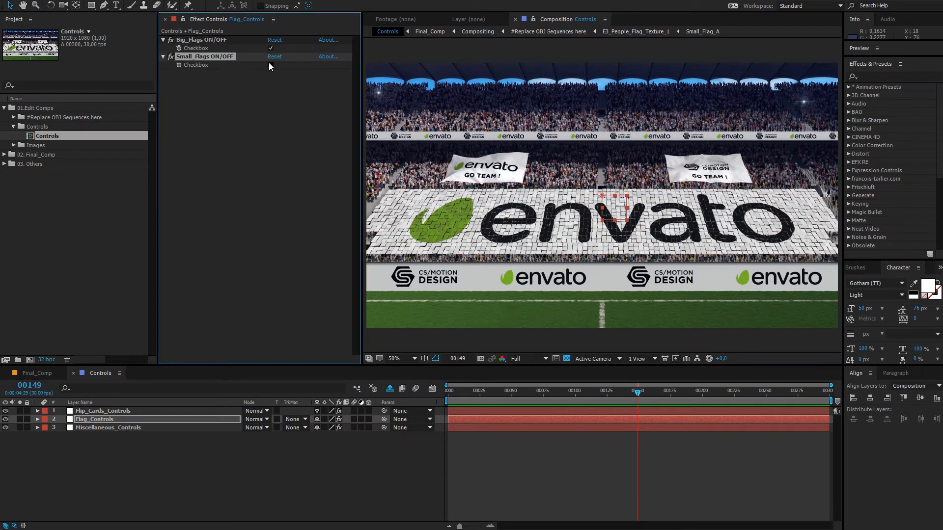
click(270, 64)
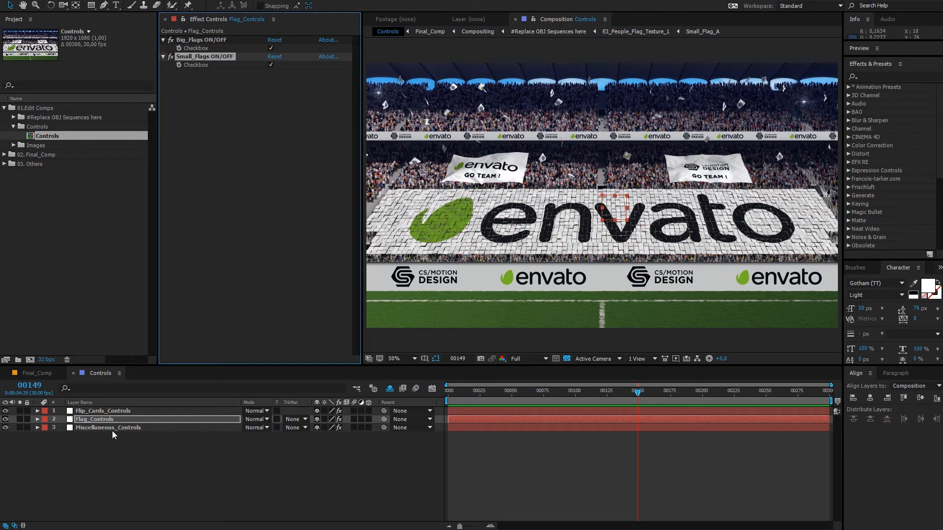
click(108, 428)
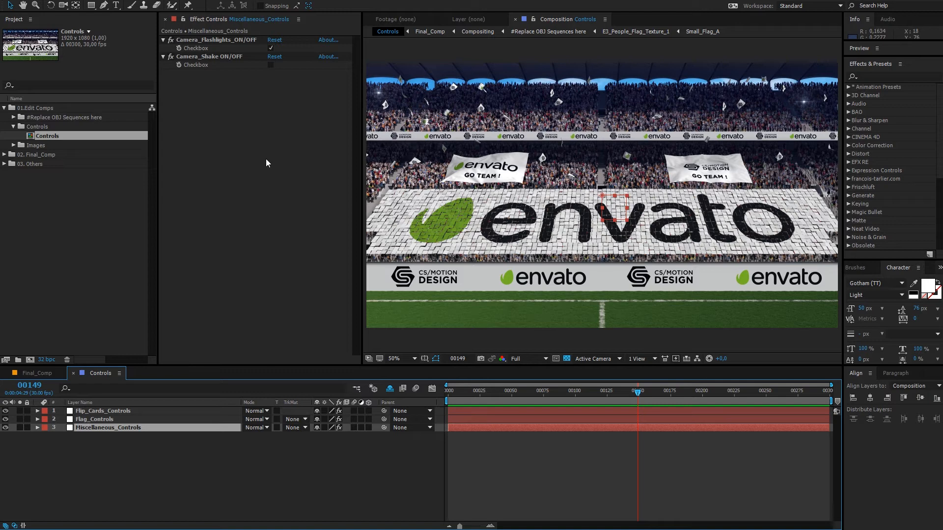
mouse_move(489, 86)
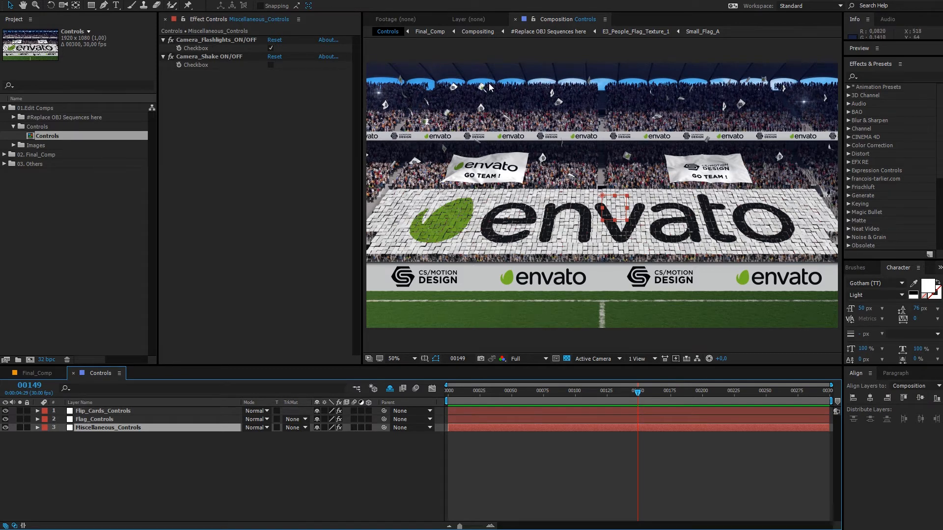
mouse_move(377, 93)
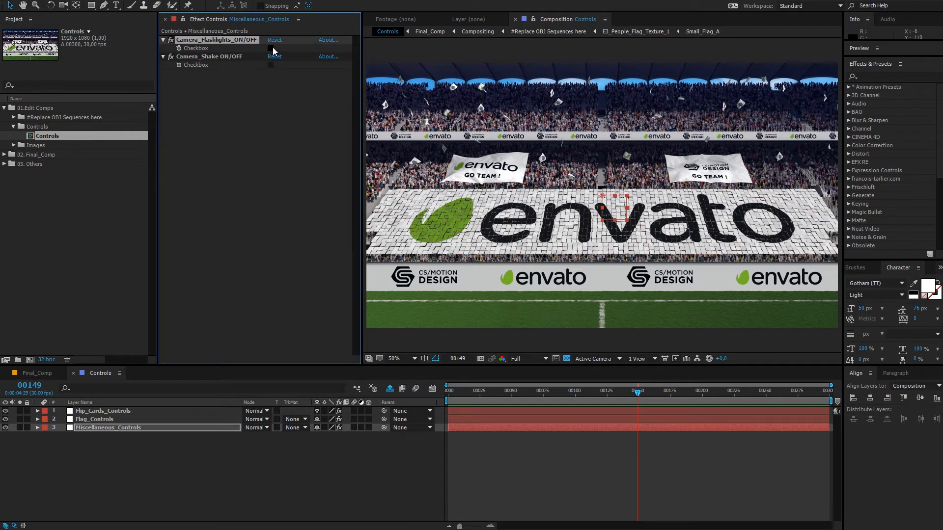
click(270, 47)
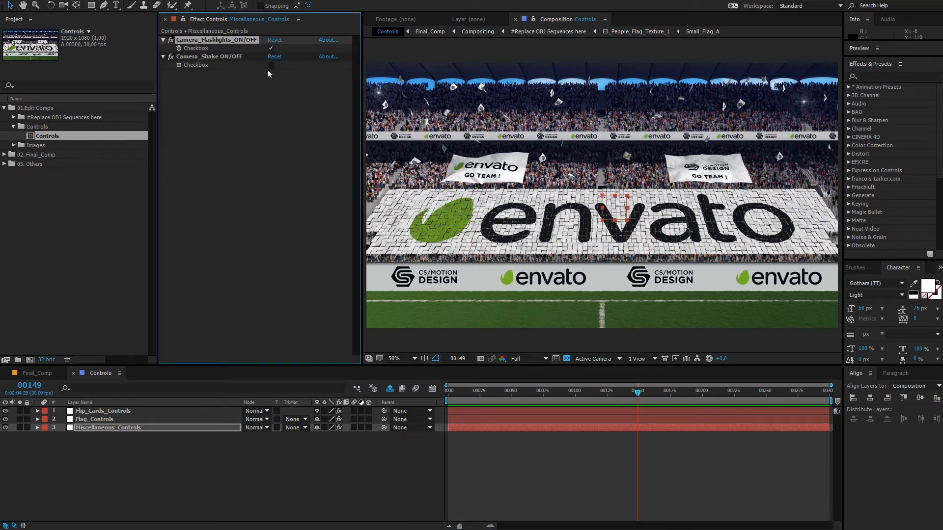
click(269, 65)
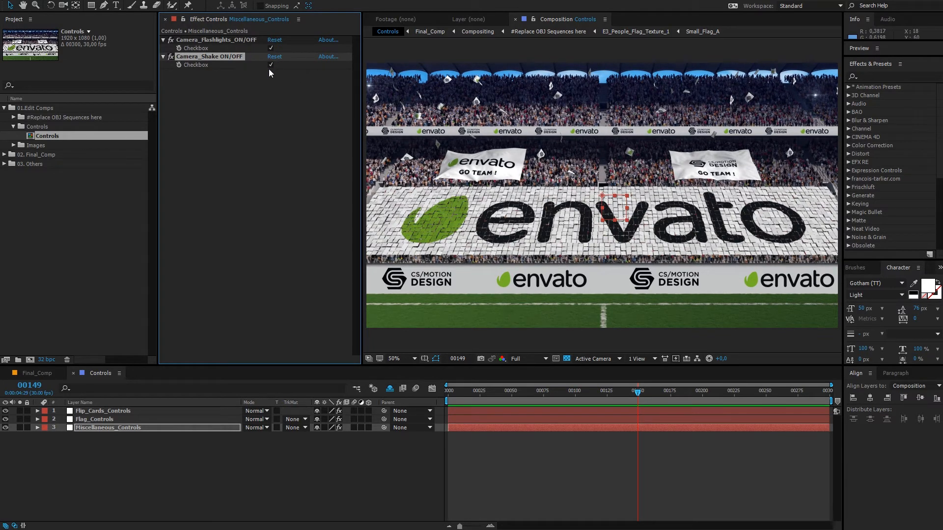
click(271, 65)
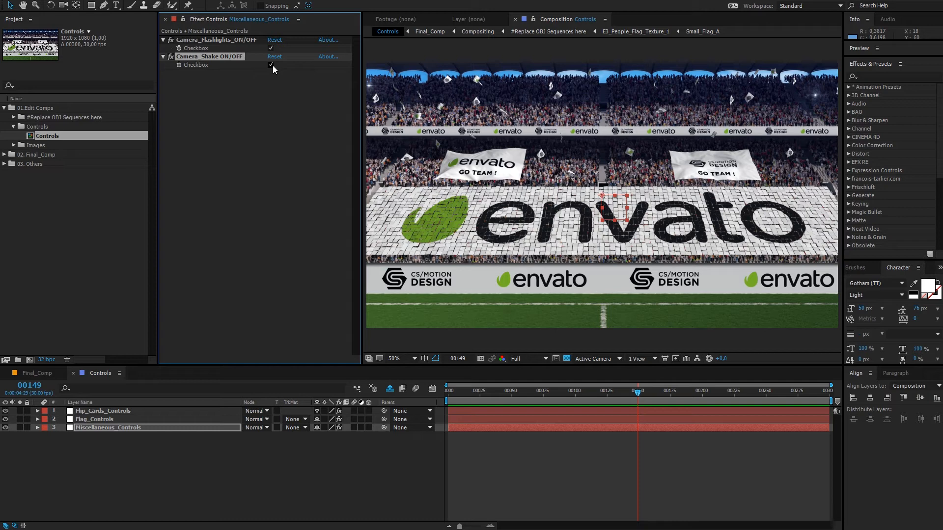
click(272, 64)
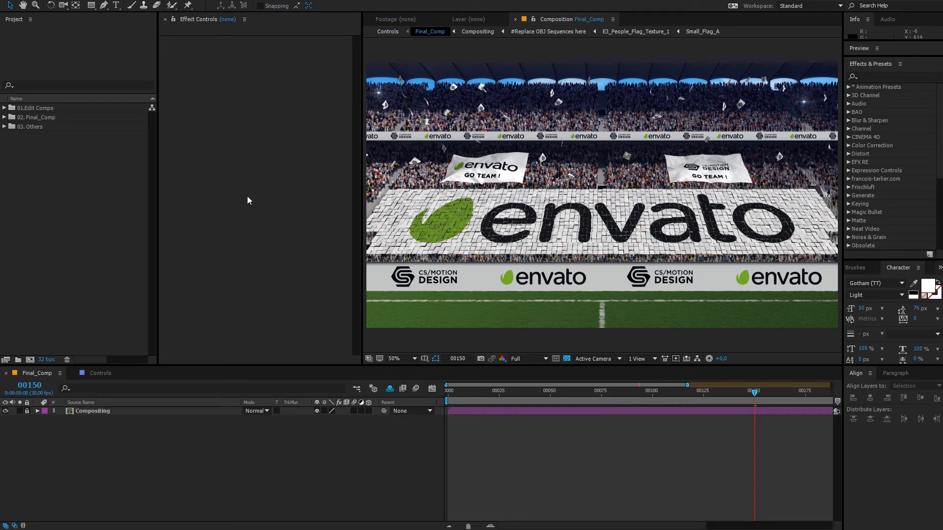
mouse_move(73, 147)
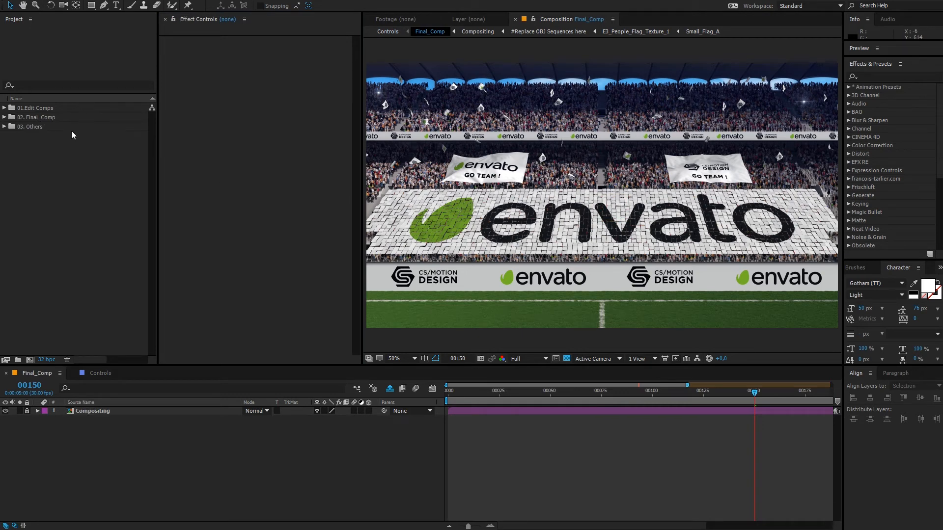
Expand 01.Edit Comps > Images in the Project panel to reveal the flag folders.
click(36, 108)
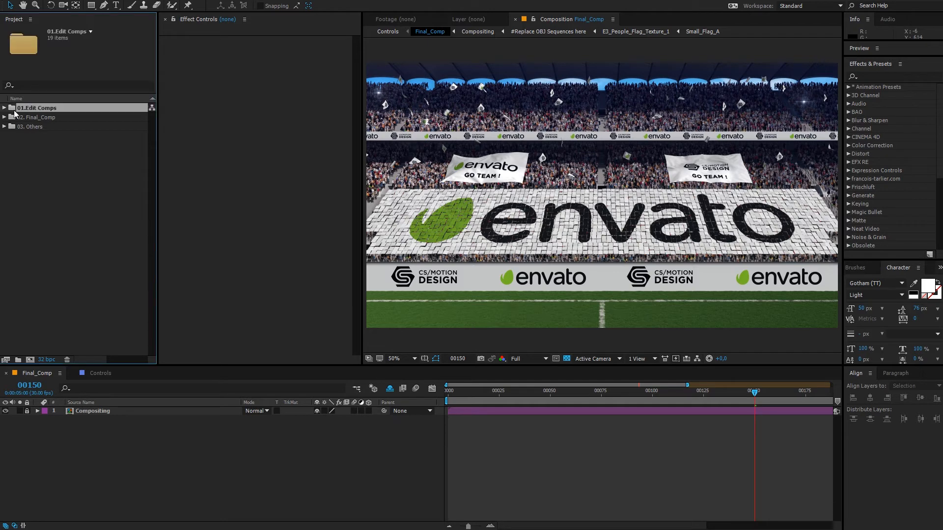
click(4, 108)
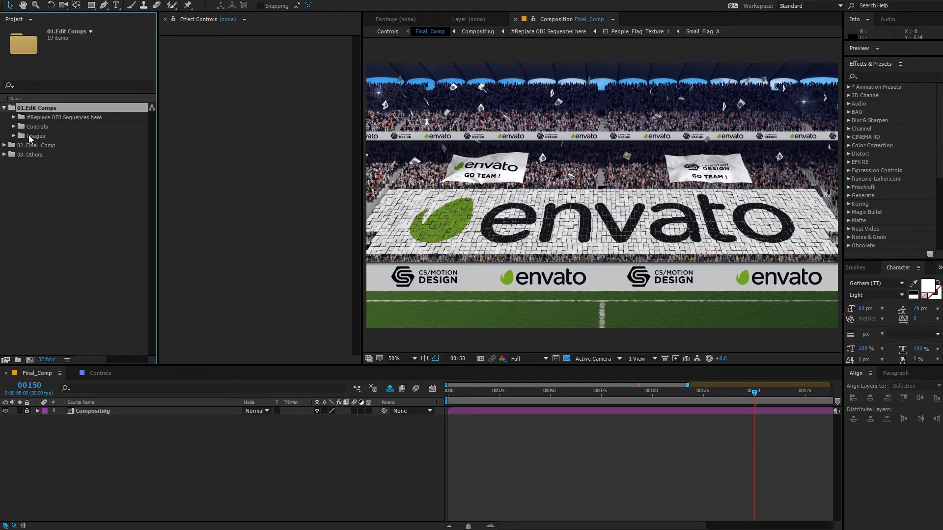
click(12, 135)
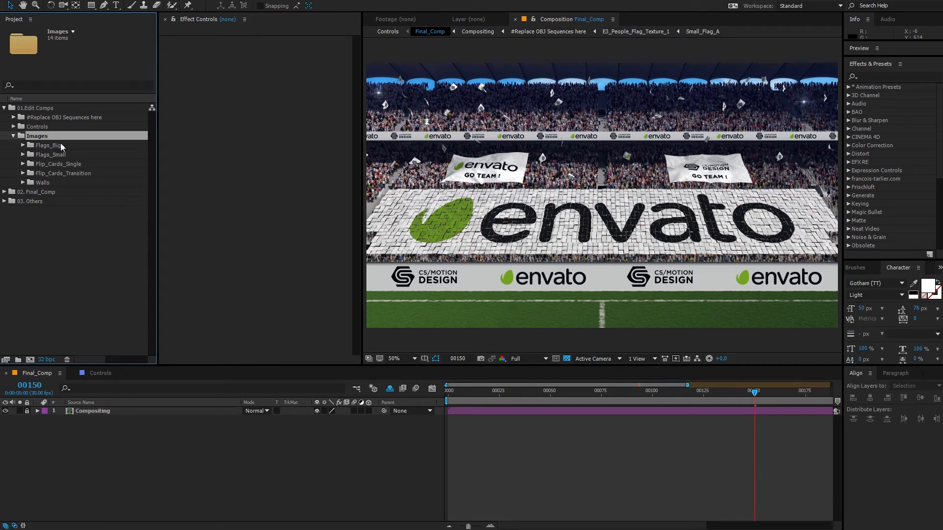
click(43, 182)
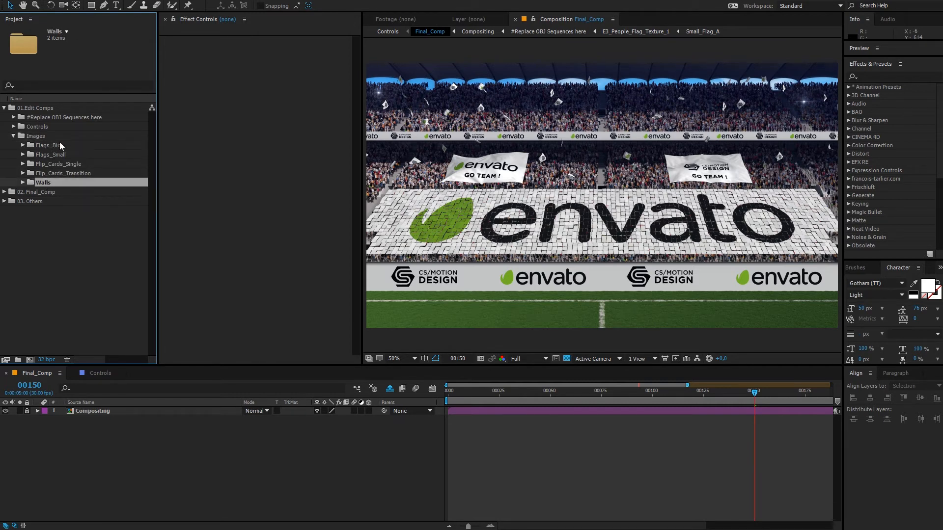
Expand Flags_Big and preview its big flag comps, ending on Big_Flag_Right.
click(49, 146)
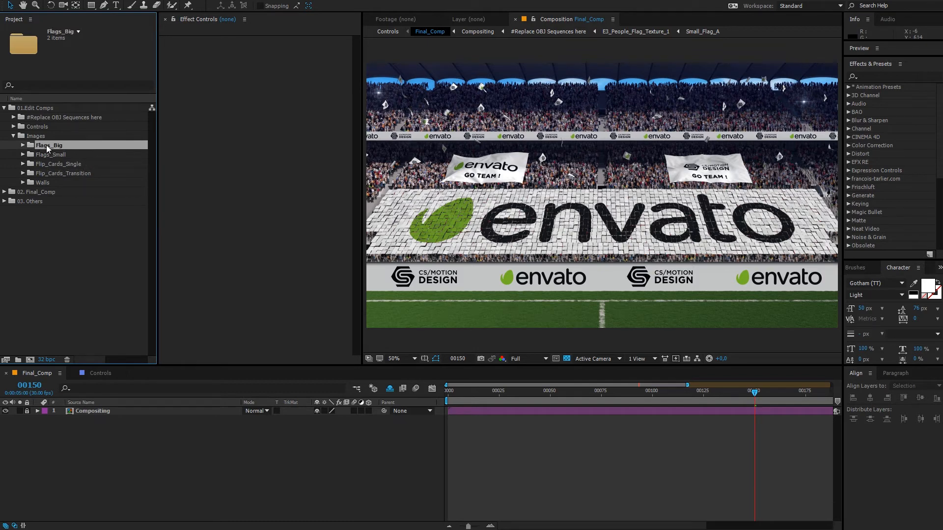
mouse_move(54, 152)
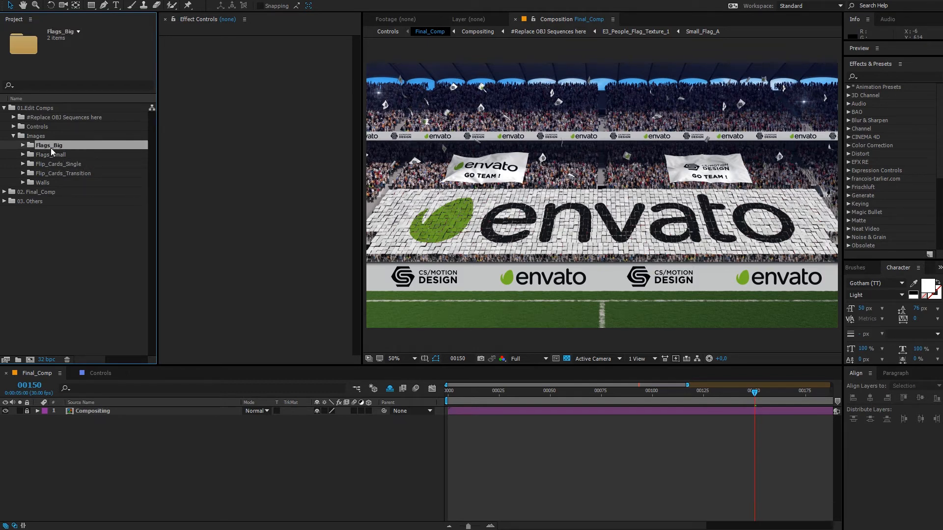
click(22, 146)
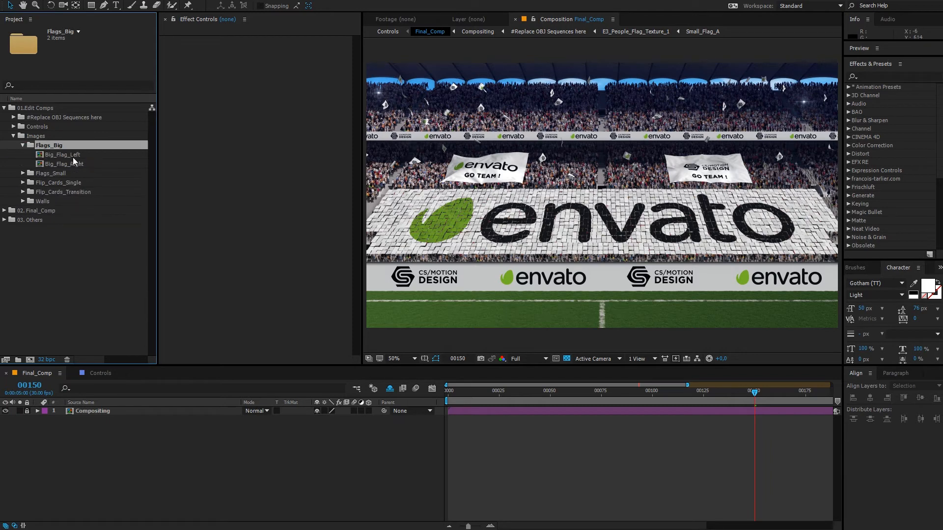
click(64, 163)
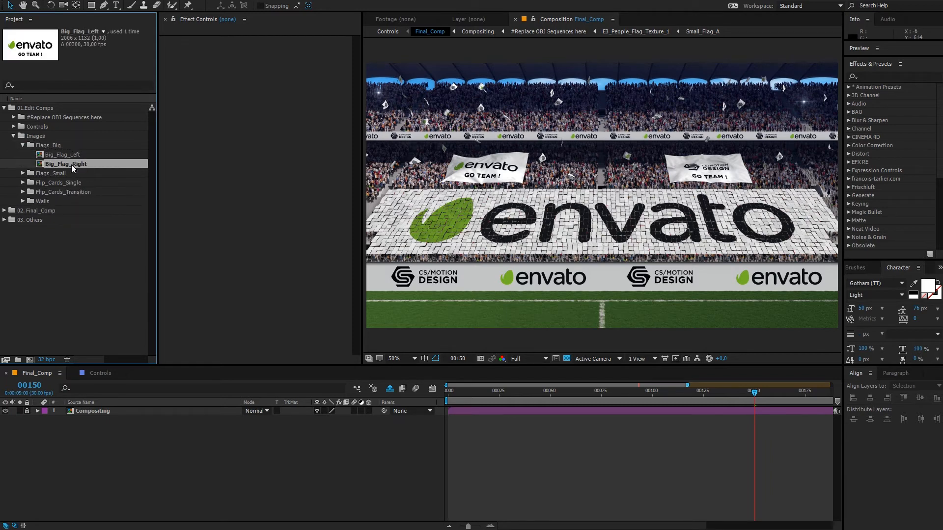
click(62, 154)
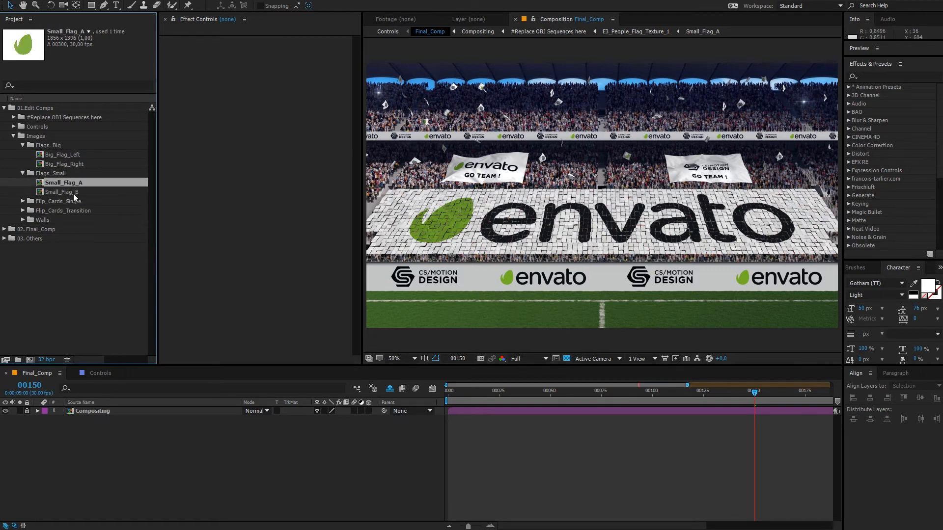
click(60, 191)
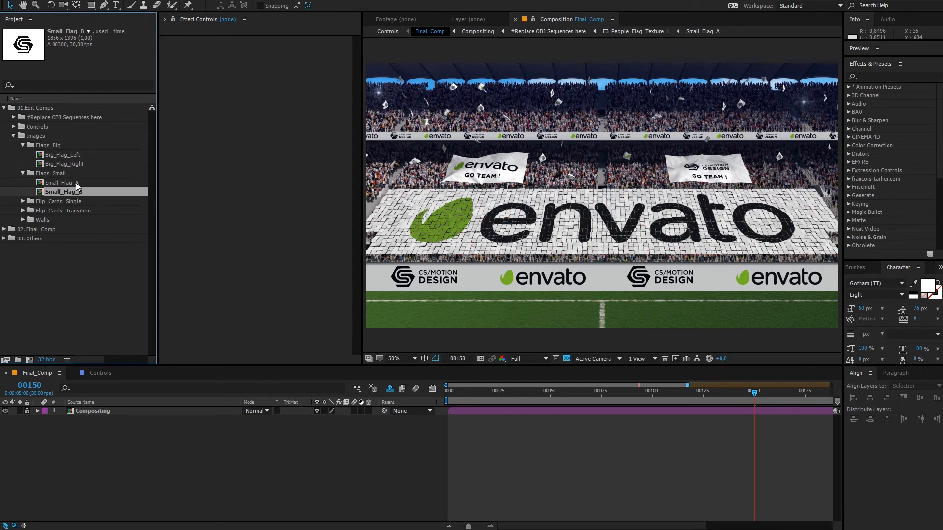
click(61, 183)
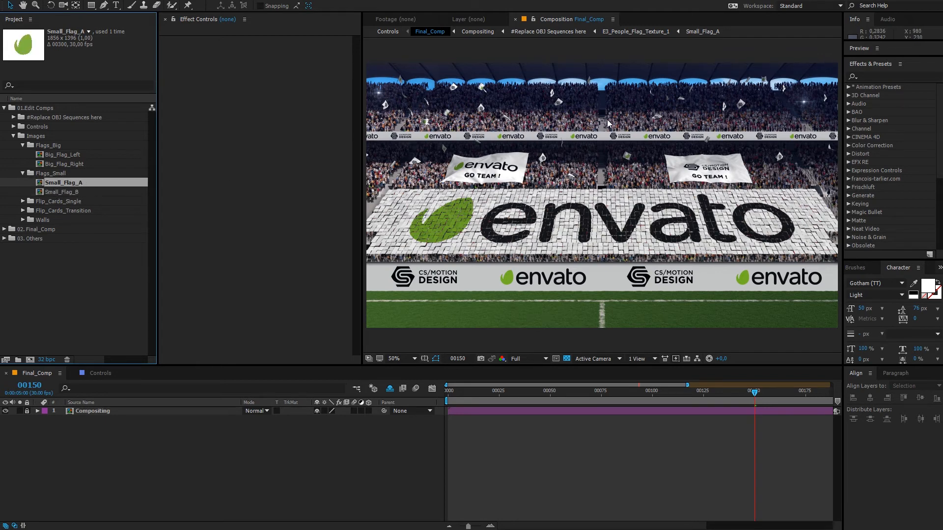
click(393, 358)
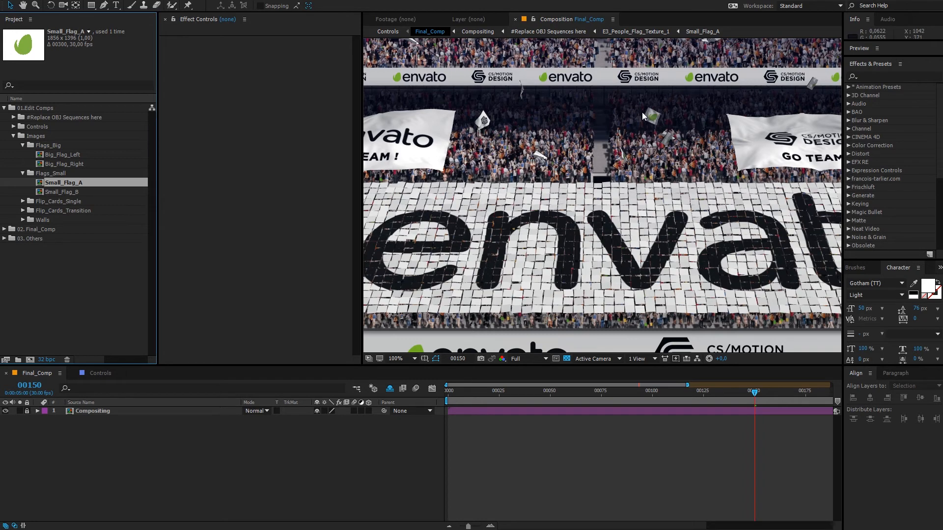
mouse_move(660, 124)
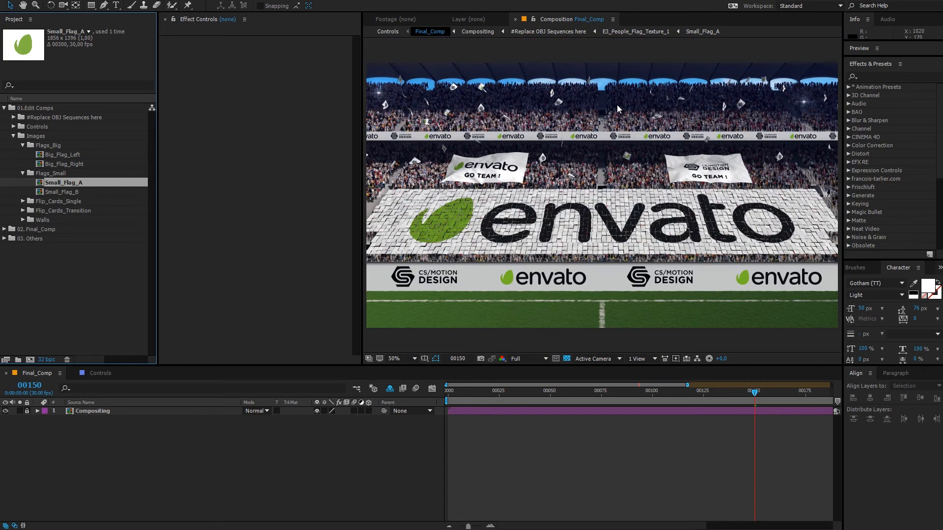
mouse_move(485, 126)
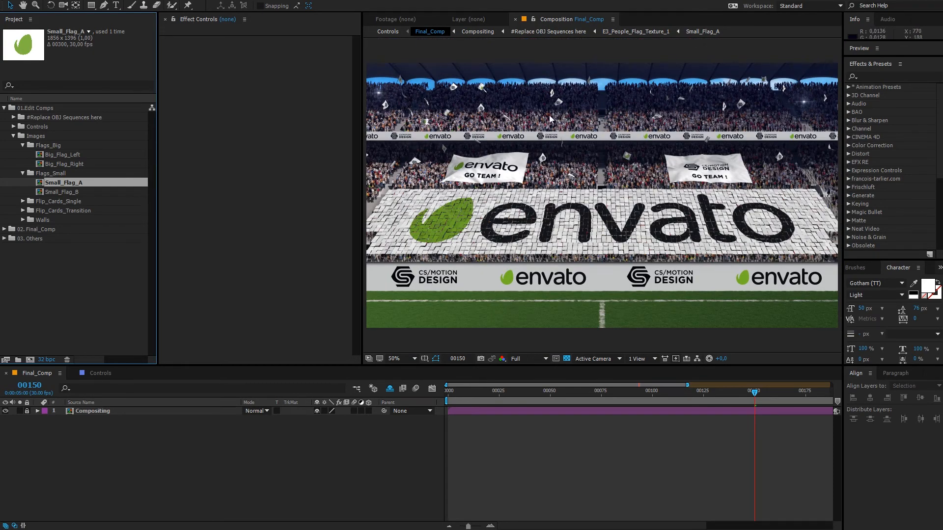
click(395, 359)
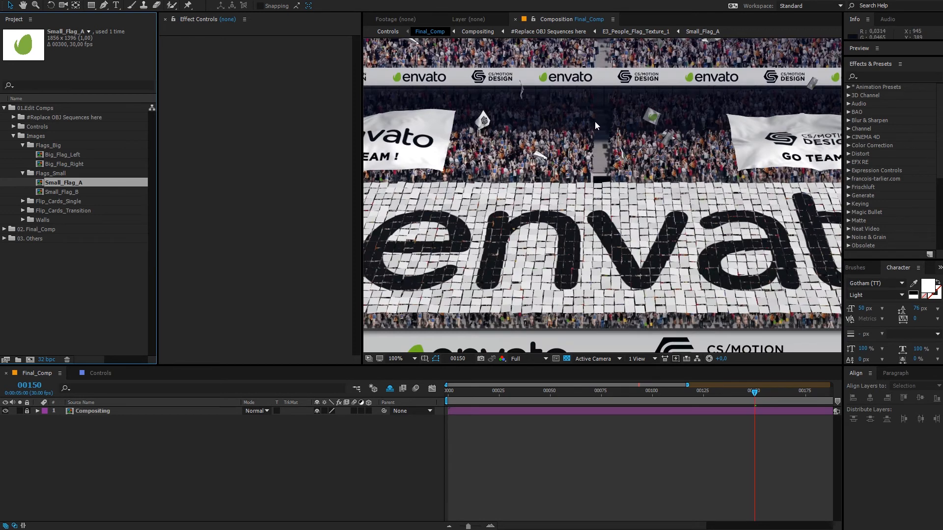
mouse_move(586, 406)
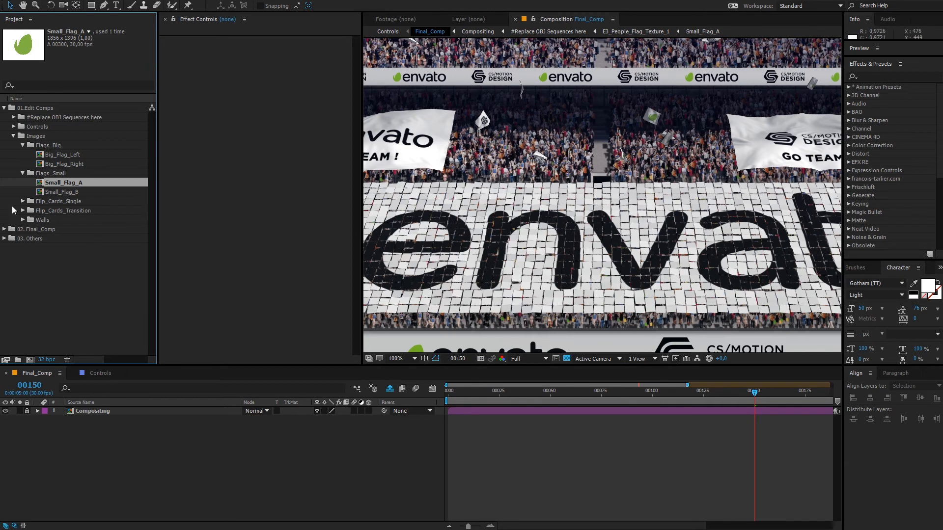
mouse_move(85, 198)
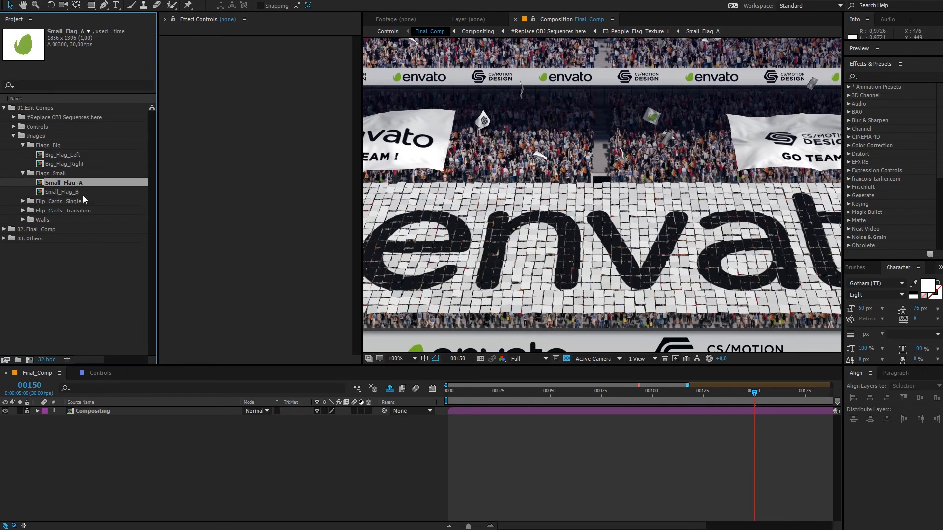
click(61, 191)
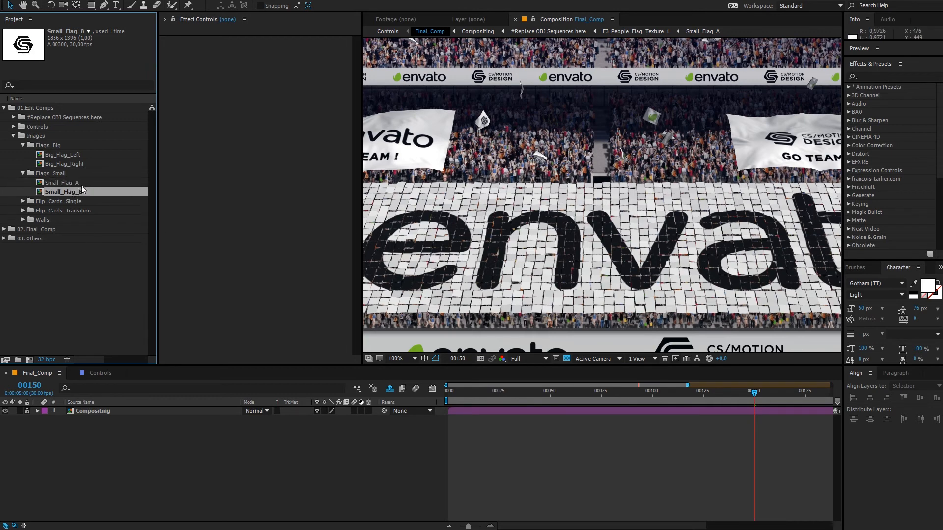
click(60, 182)
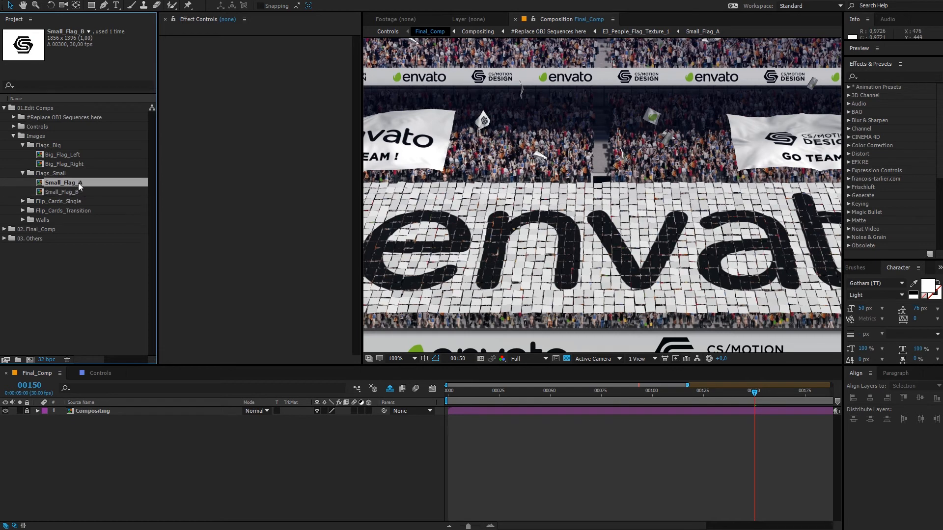
click(59, 201)
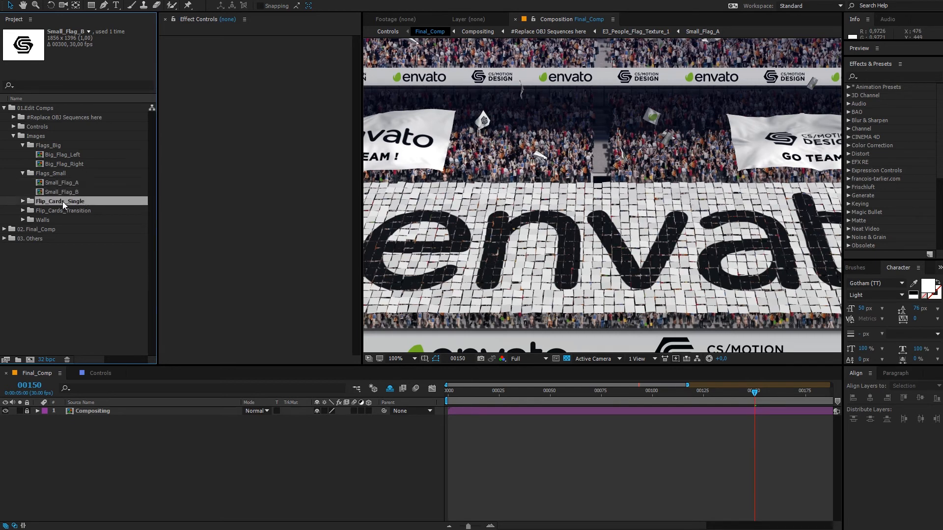
Expand Flip_Cards_Single and Flip_Cards_Transition and preview their placeholder comps, including Transition_A and _B.
click(60, 200)
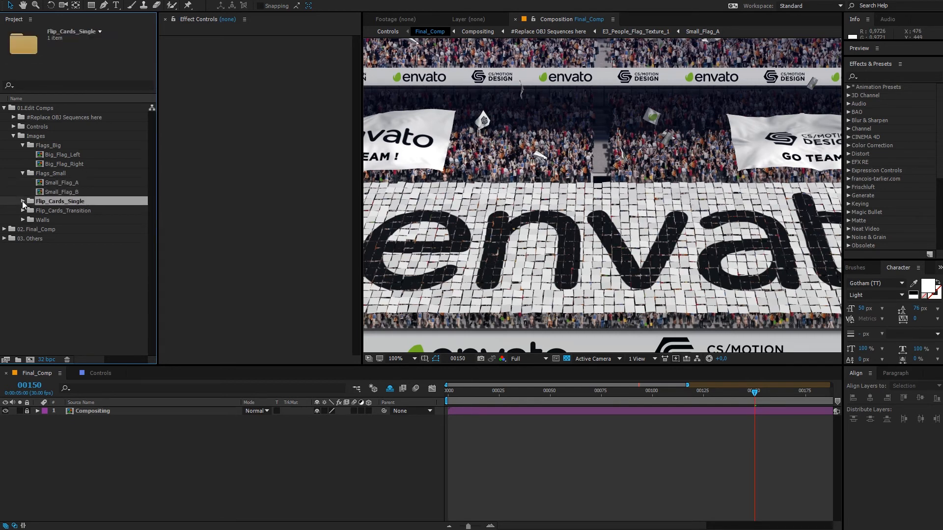
click(23, 200)
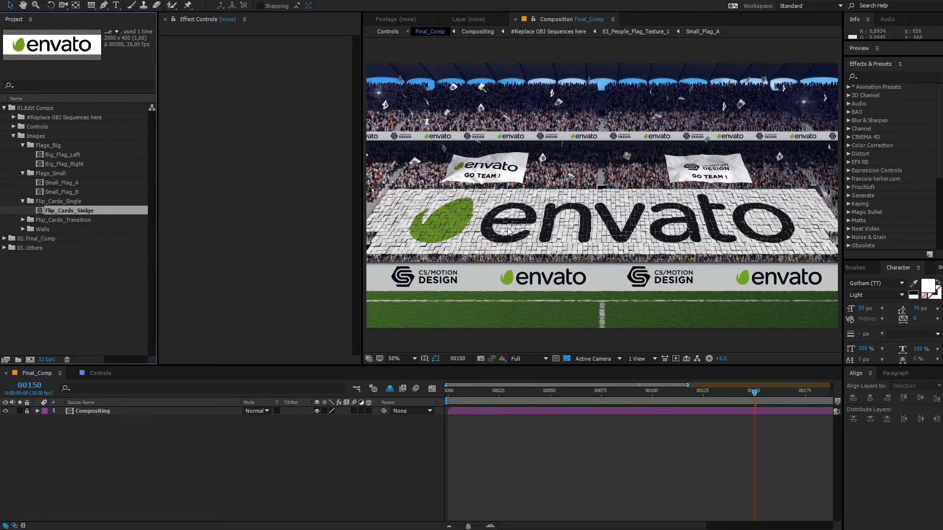
mouse_move(93, 103)
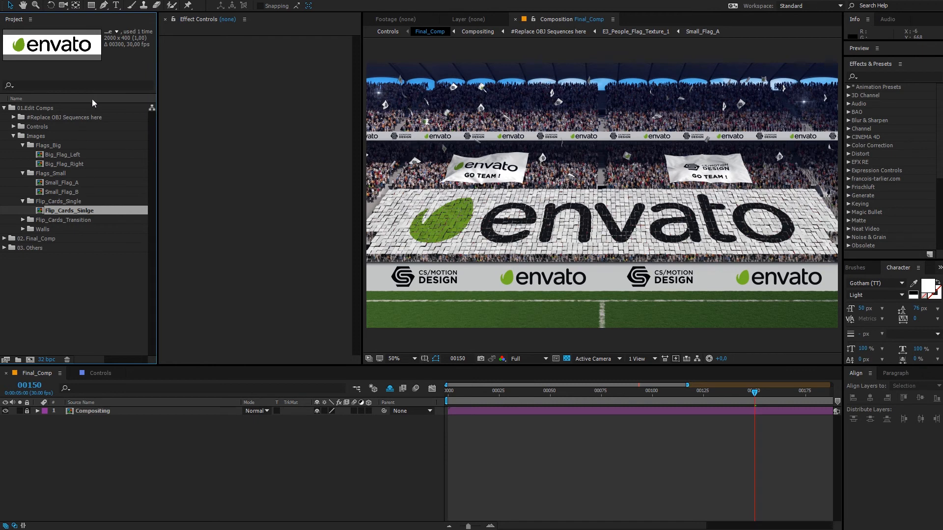
mouse_move(530, 207)
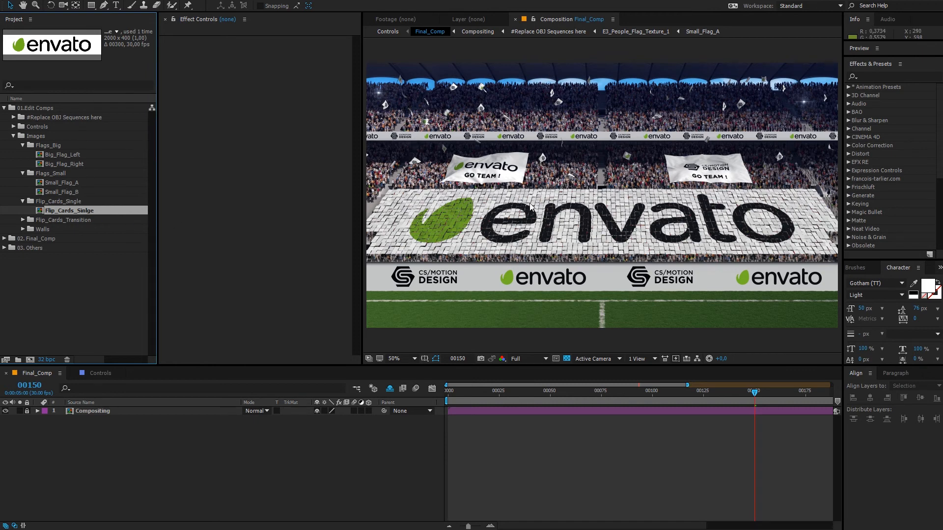
mouse_move(580, 212)
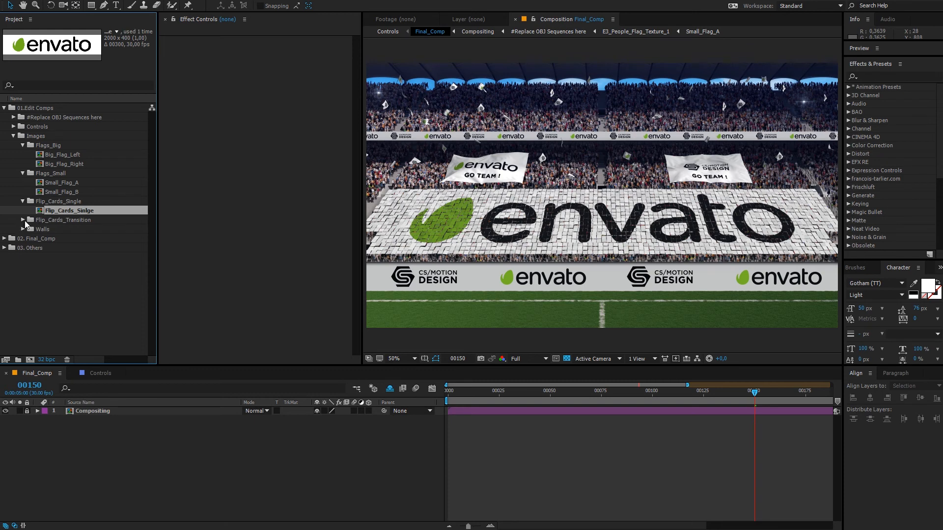
click(23, 220)
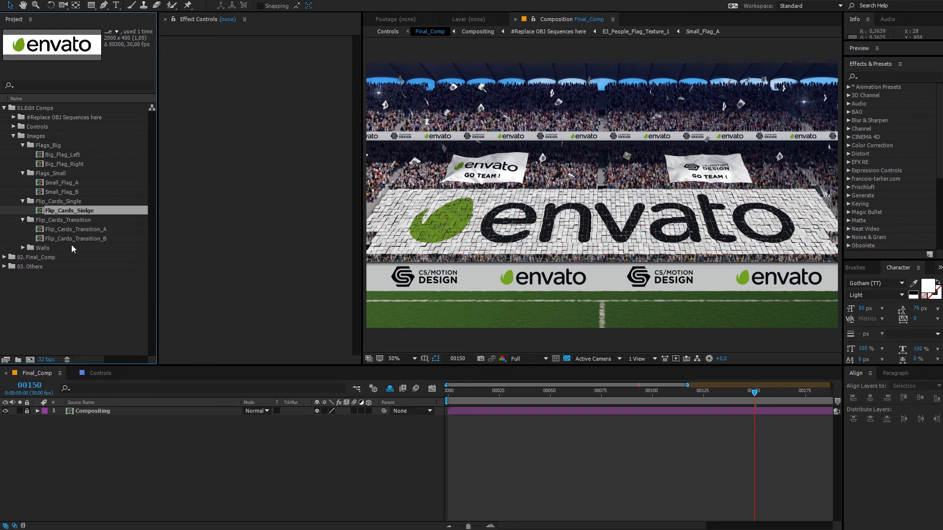
click(63, 220)
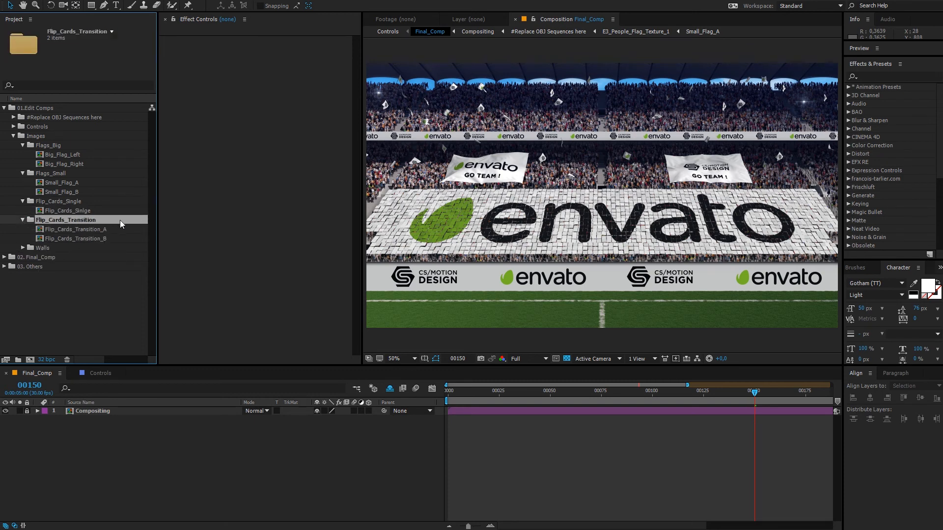
click(77, 230)
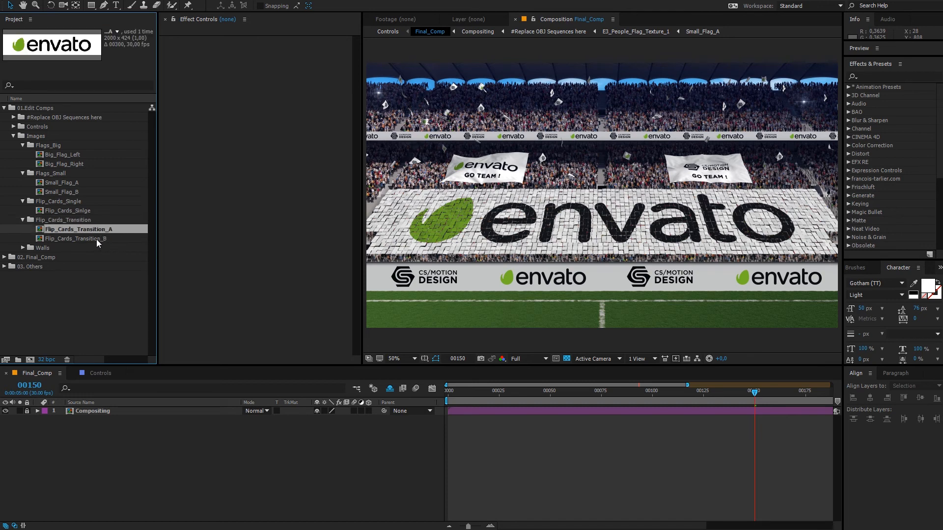
mouse_move(103, 244)
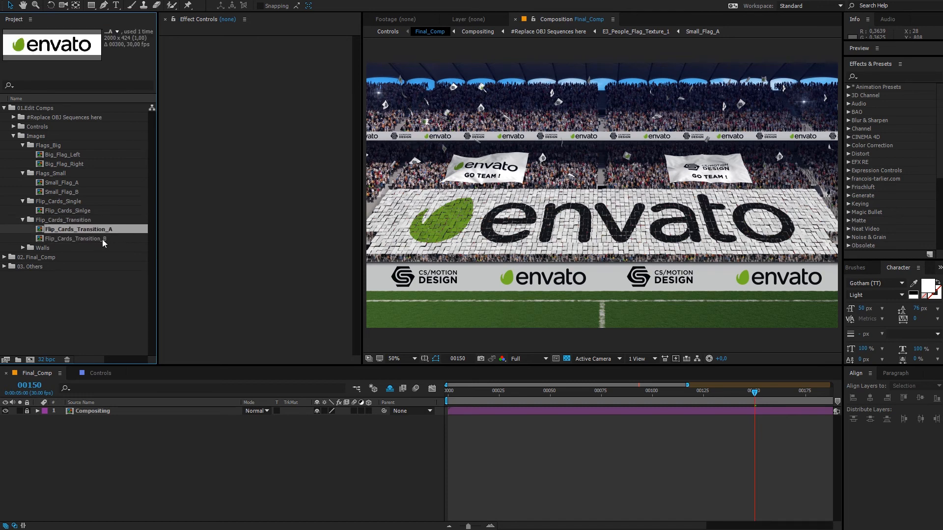
click(79, 239)
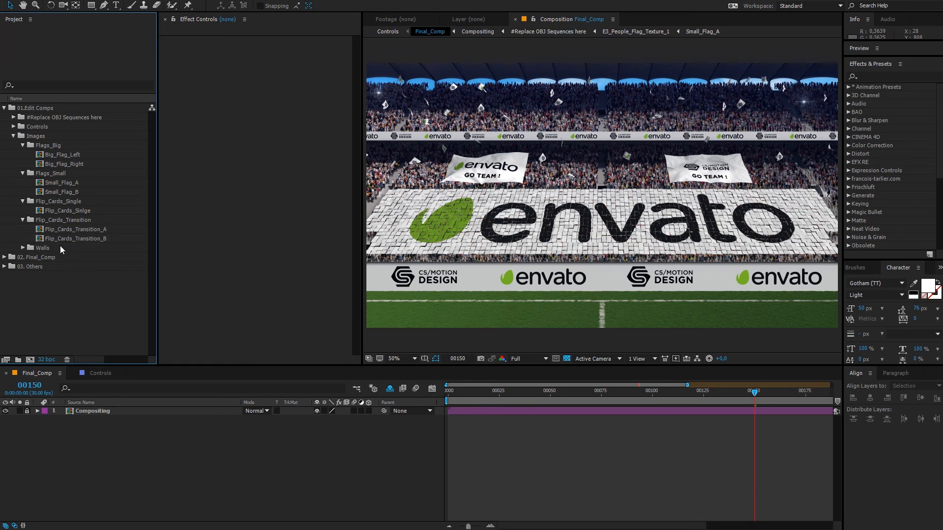
Expand the Walls folder and preview the Wall_A and Wall_B comps alternately.
click(22, 247)
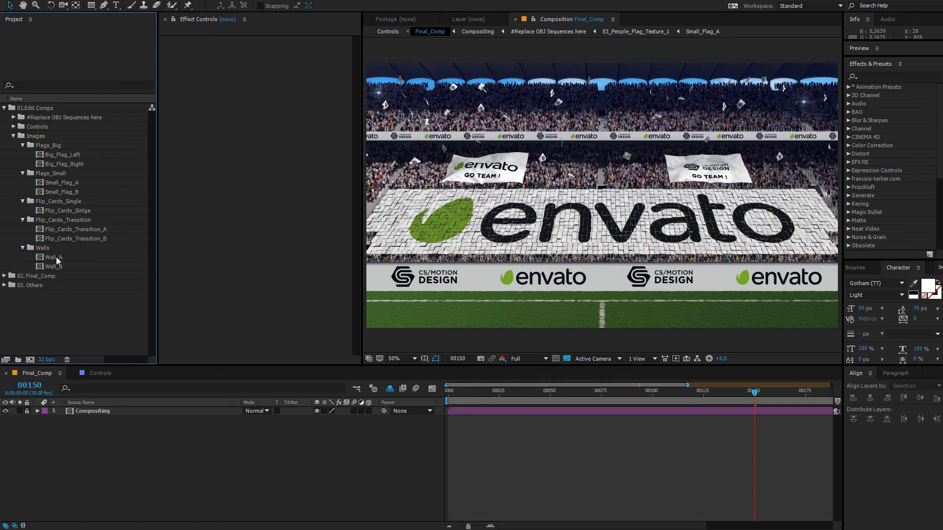
click(53, 267)
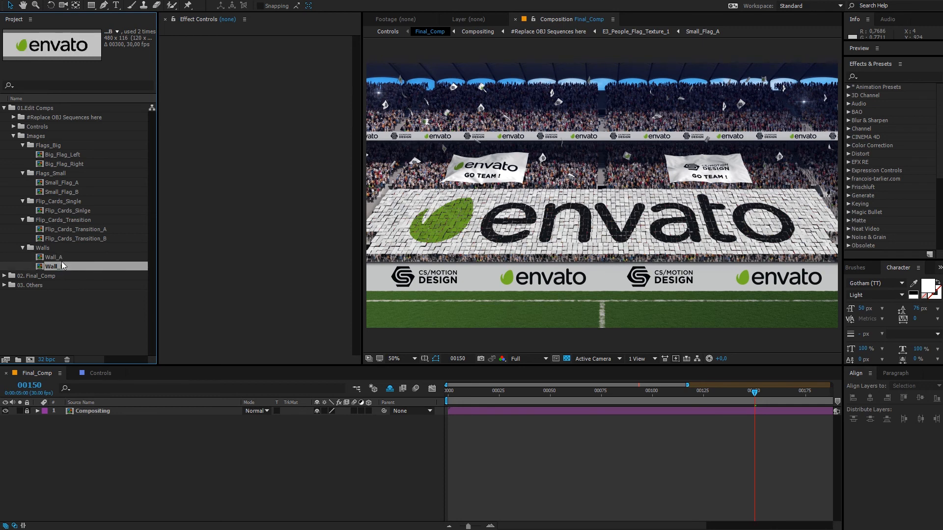
click(54, 258)
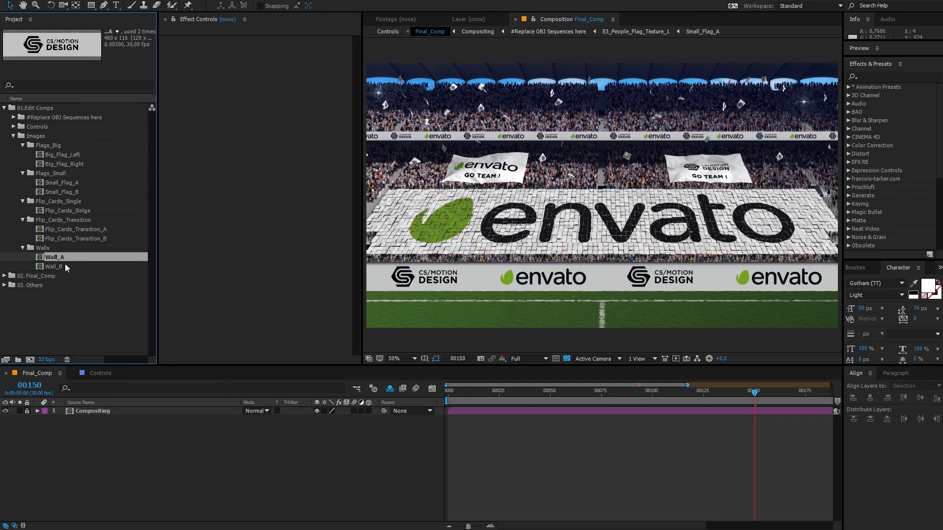
click(54, 266)
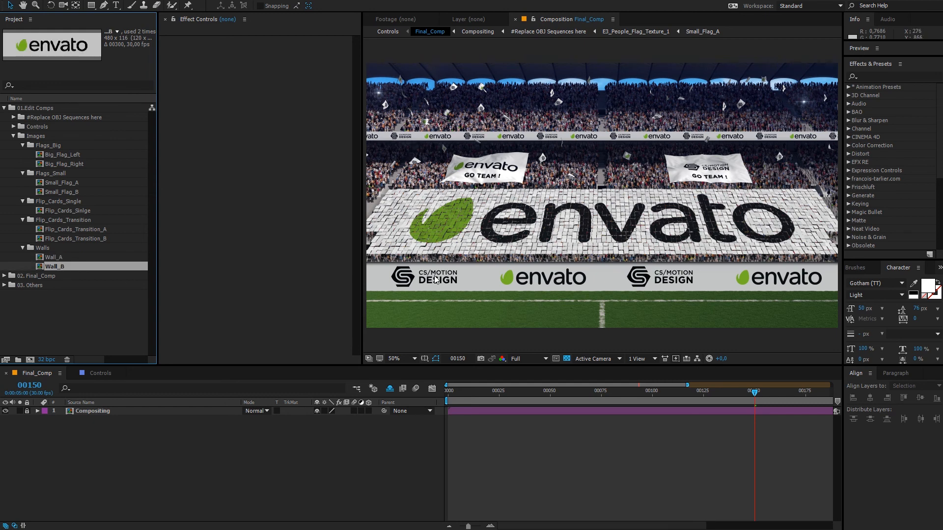
mouse_move(508, 286)
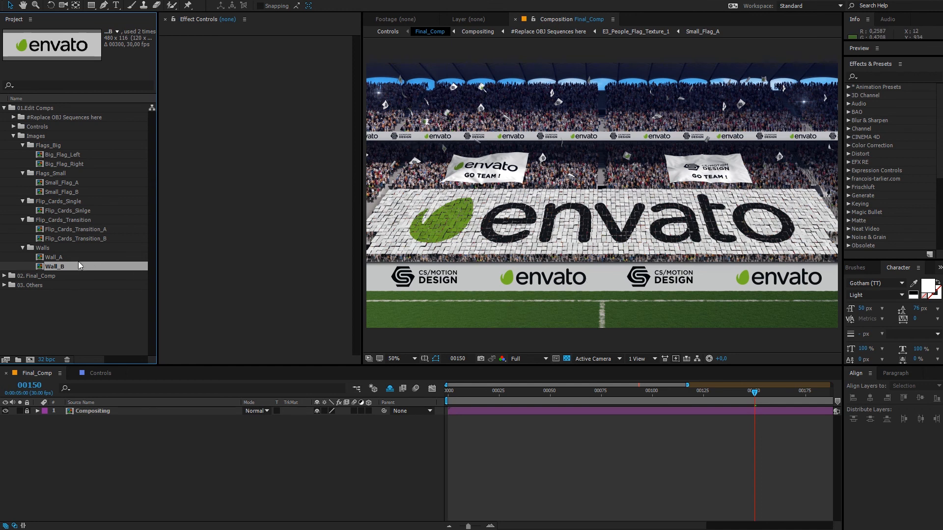
click(53, 257)
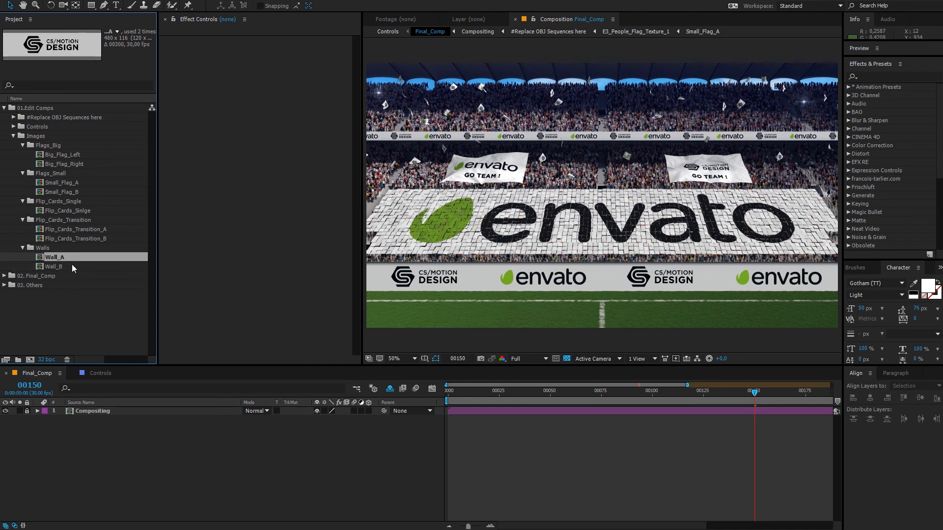
click(53, 268)
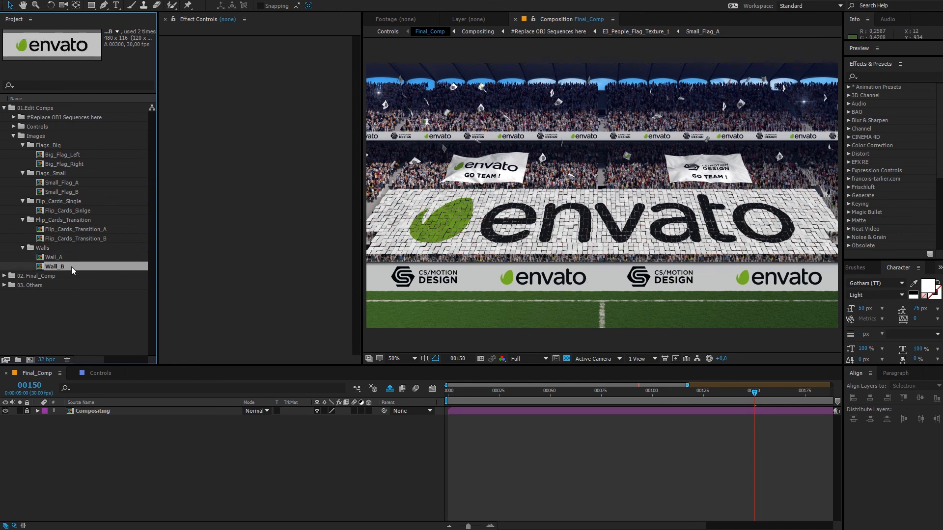
click(53, 257)
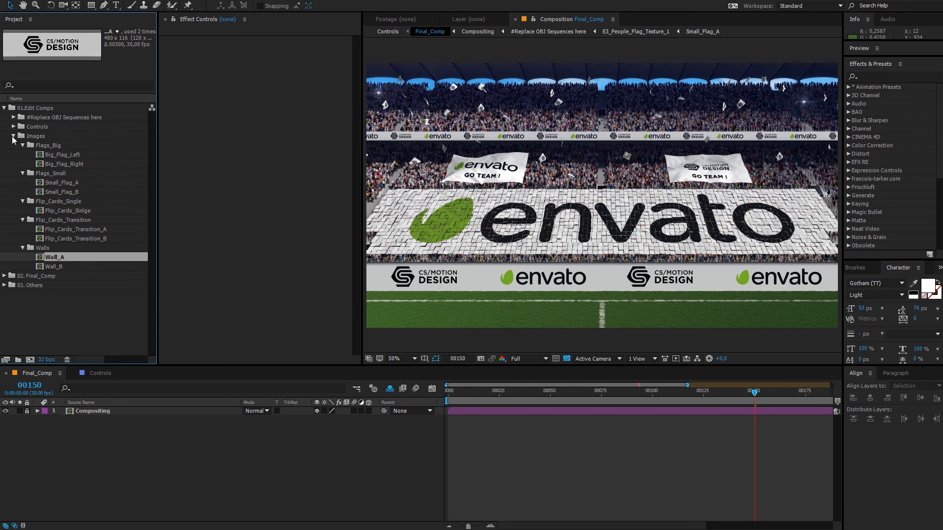
Collapse the 01.Edit Comps folder so only the top-level project folders show.
click(8, 108)
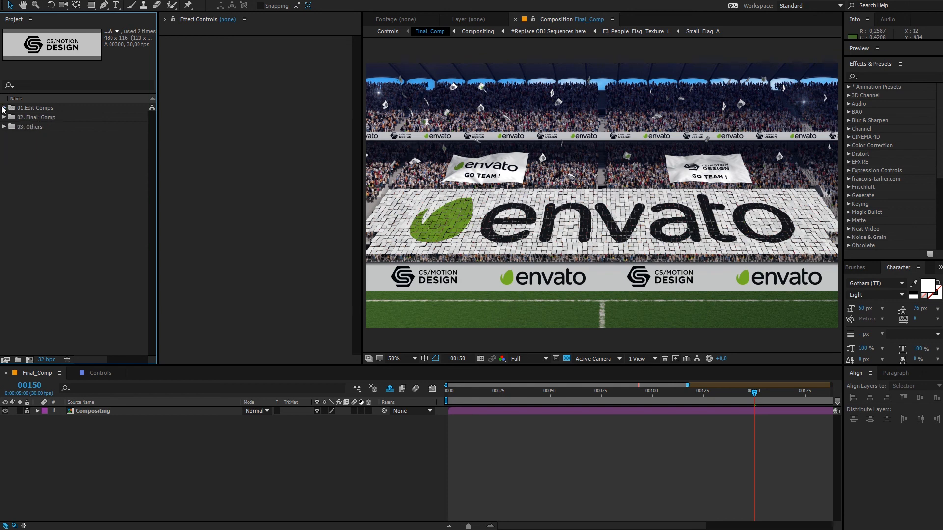